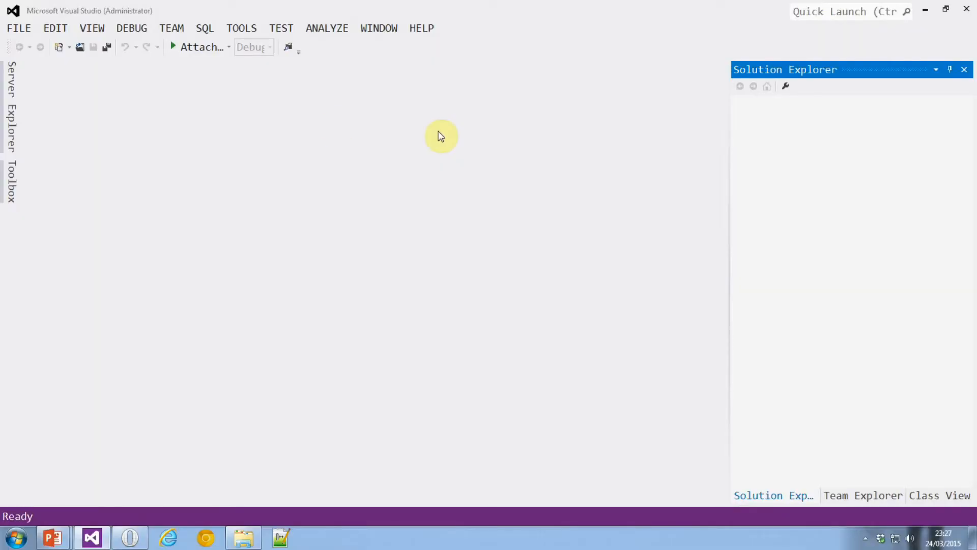
Step: Create SharePointApp1 from the App for SharePoint template, hosted on SharePoint
click(19, 28)
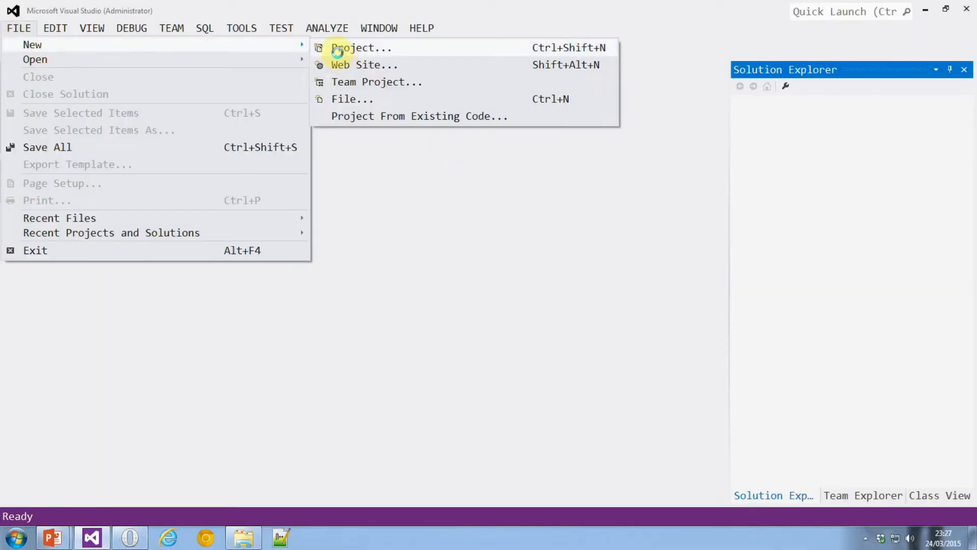
click(361, 47)
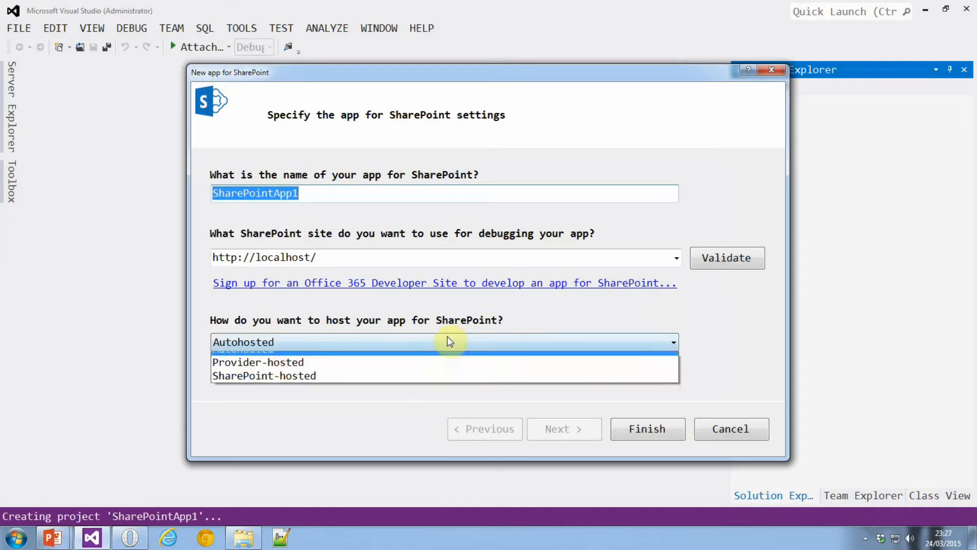
click(264, 375)
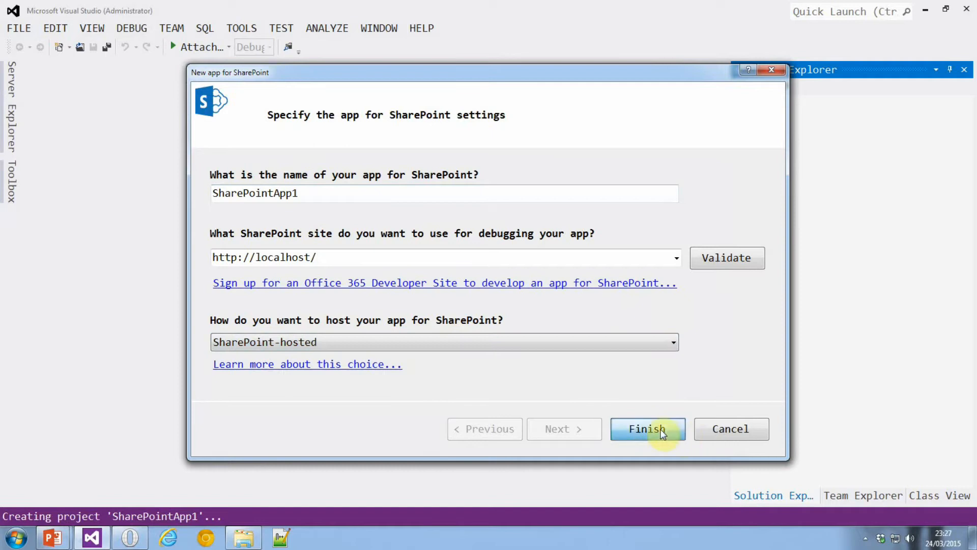
click(647, 429)
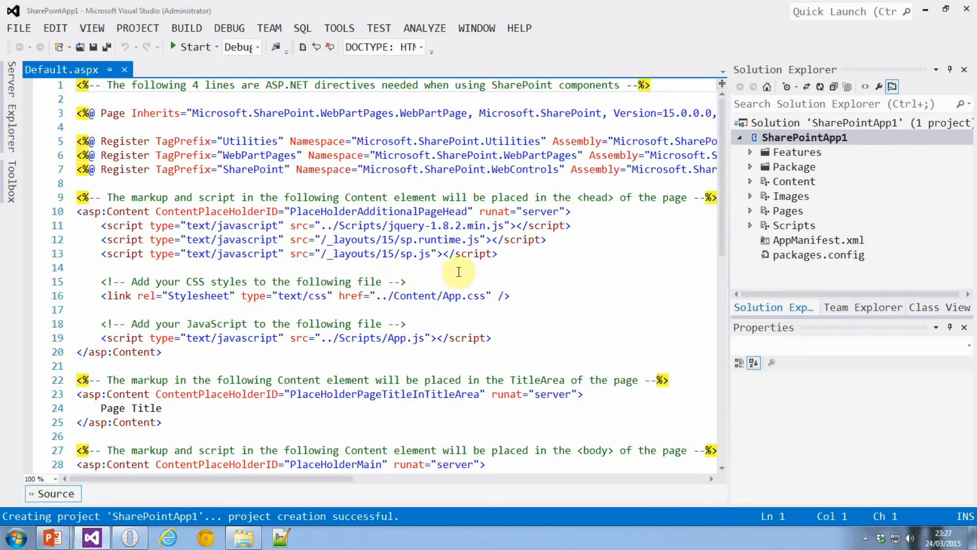
mouse_move(402, 239)
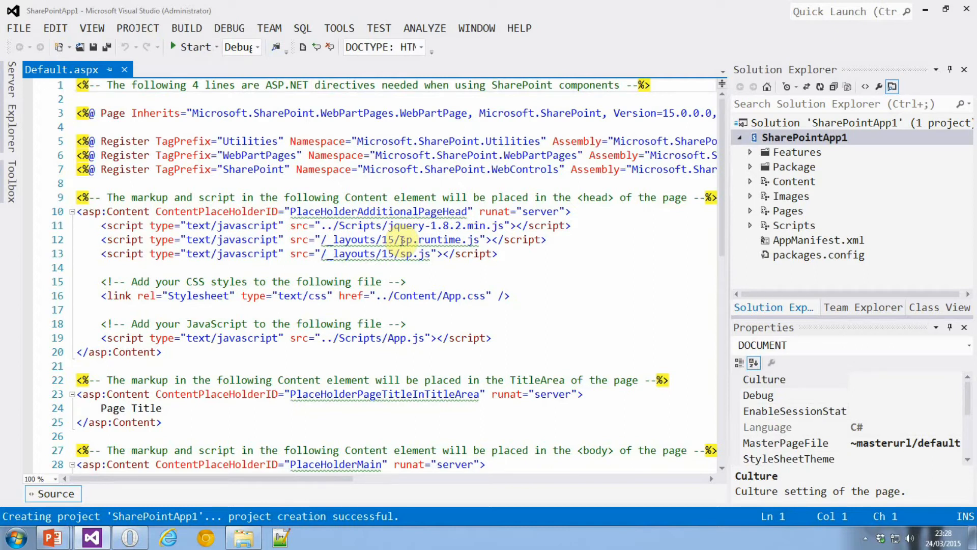
click(339, 28)
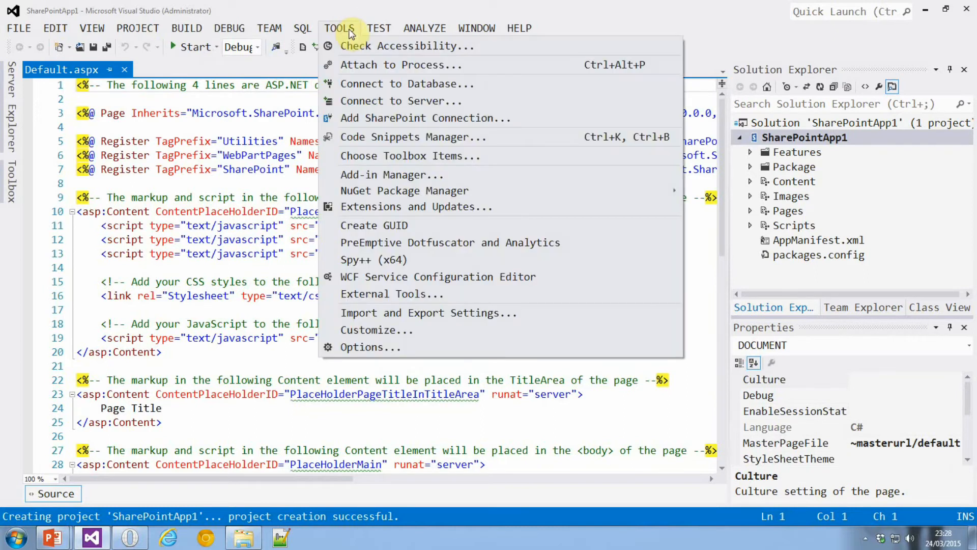
mouse_move(402, 206)
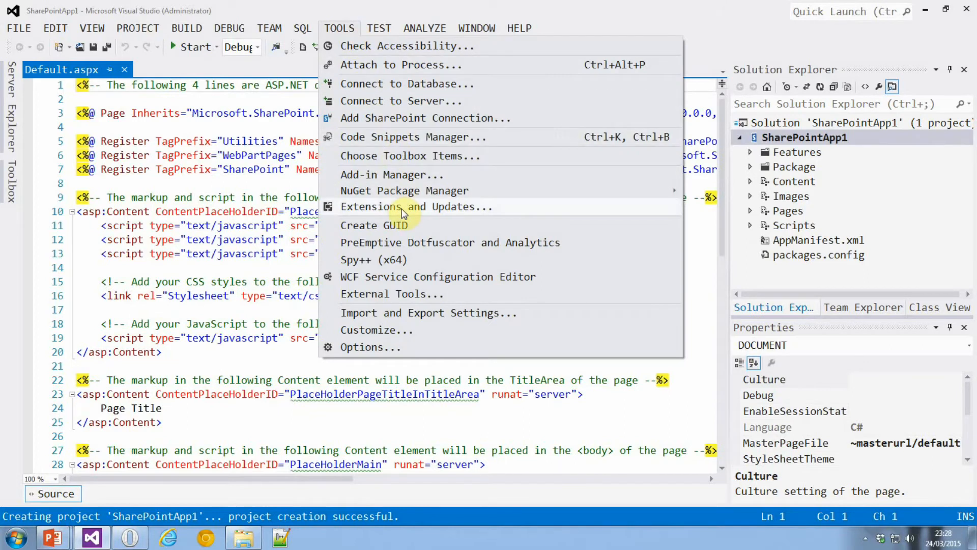
click(416, 206)
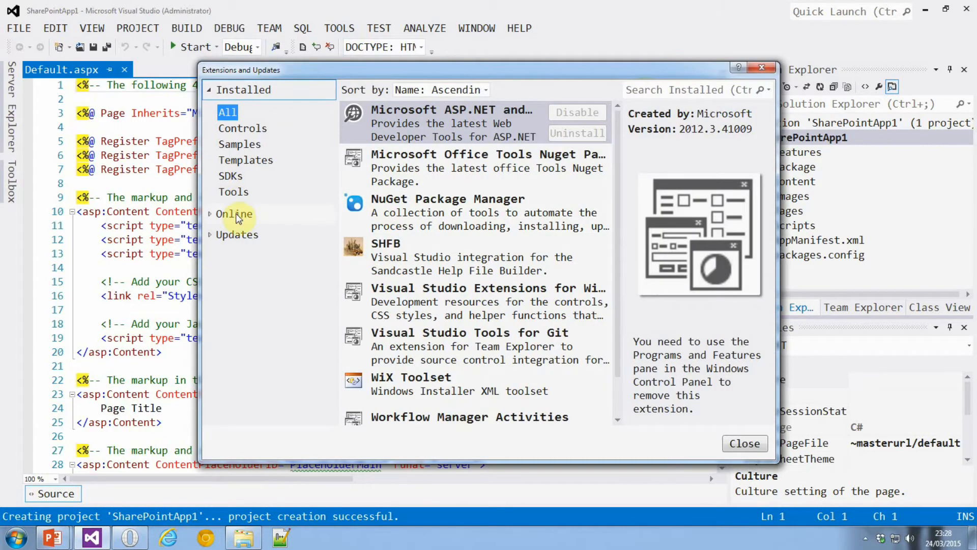
click(235, 214)
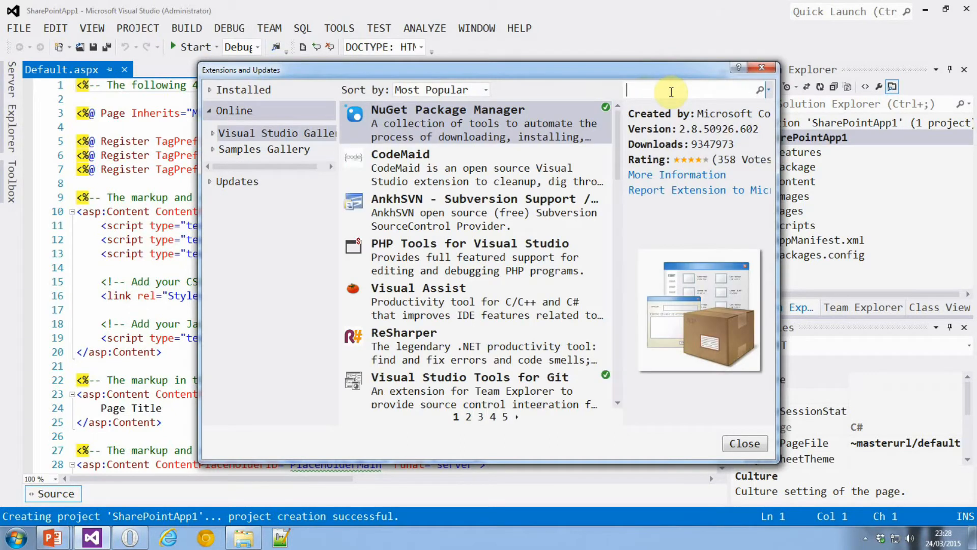
mouse_move(746, 443)
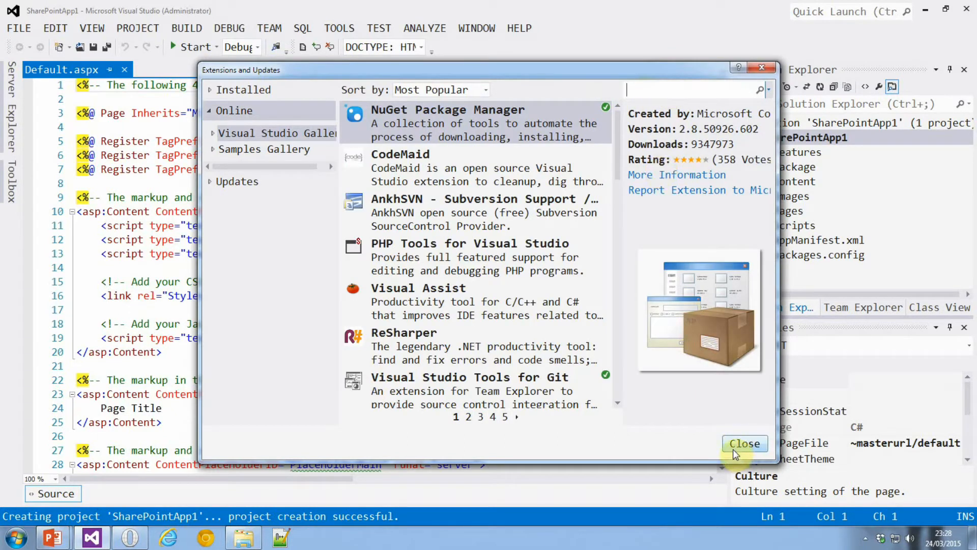
click(746, 443)
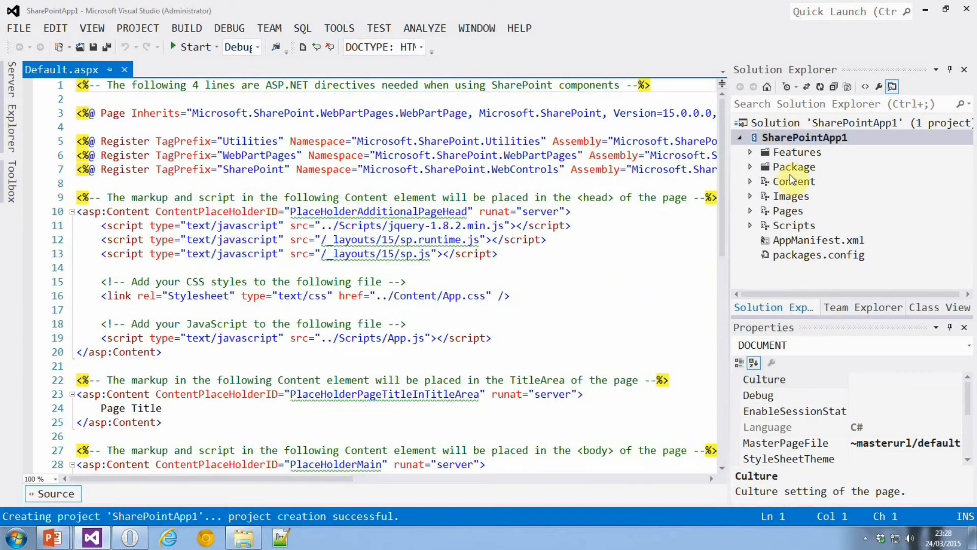
mouse_move(716, 186)
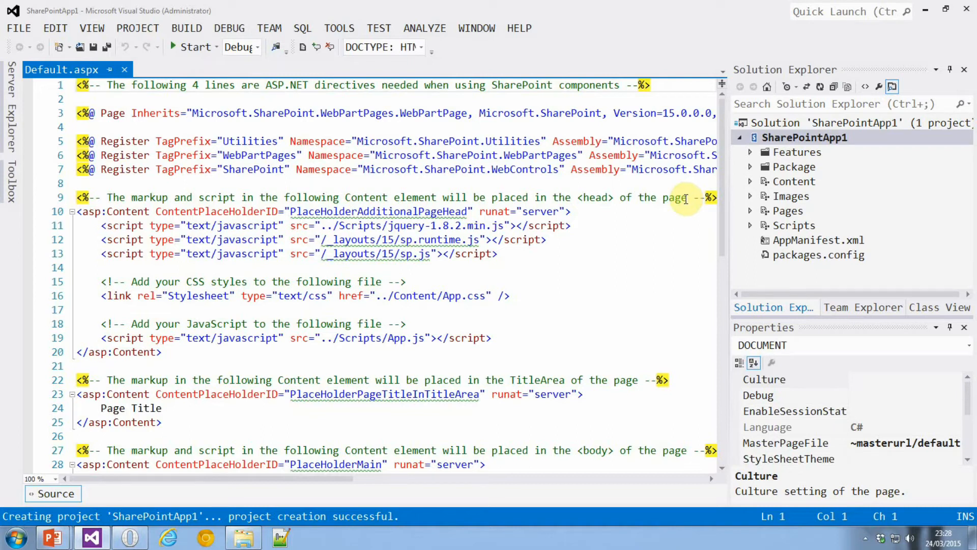
mouse_move(683, 205)
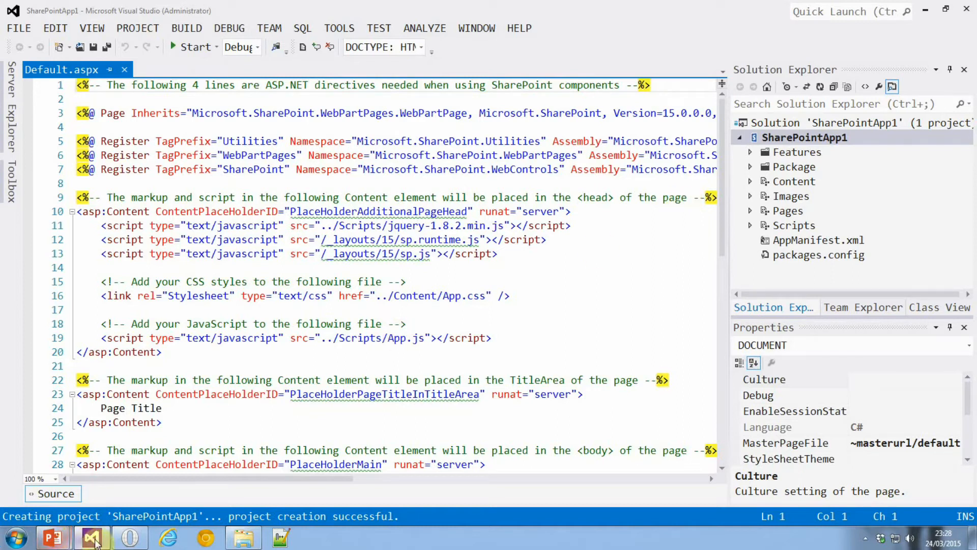
mouse_move(502, 293)
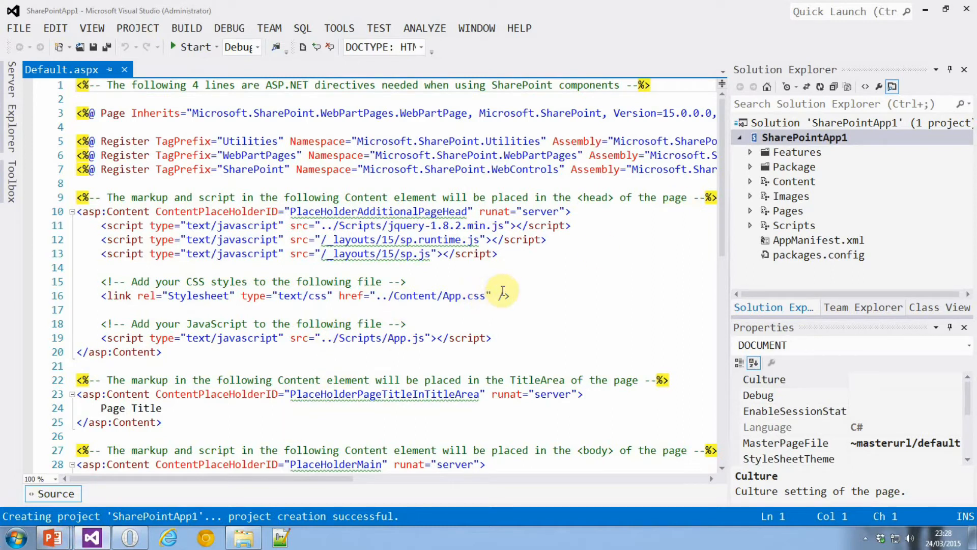
mouse_move(237, 417)
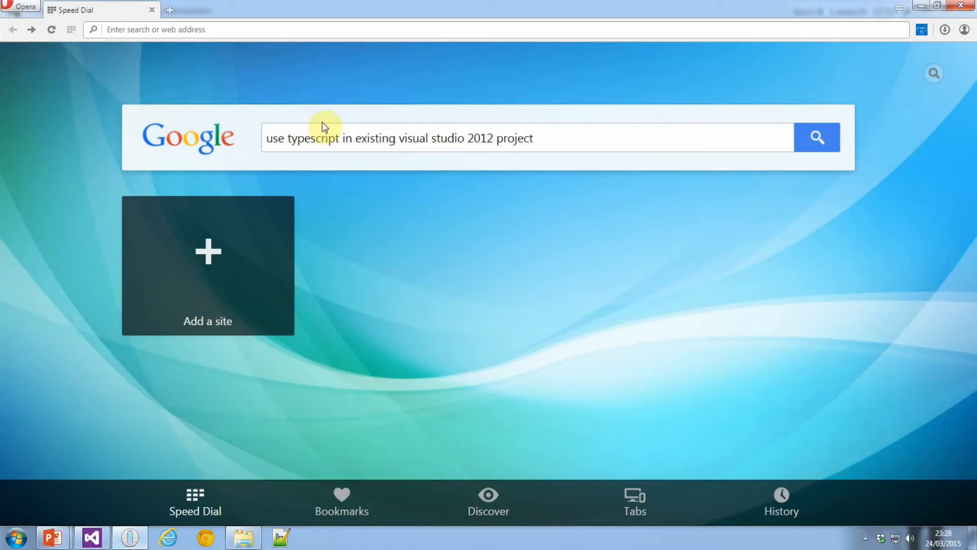
mouse_move(551, 138)
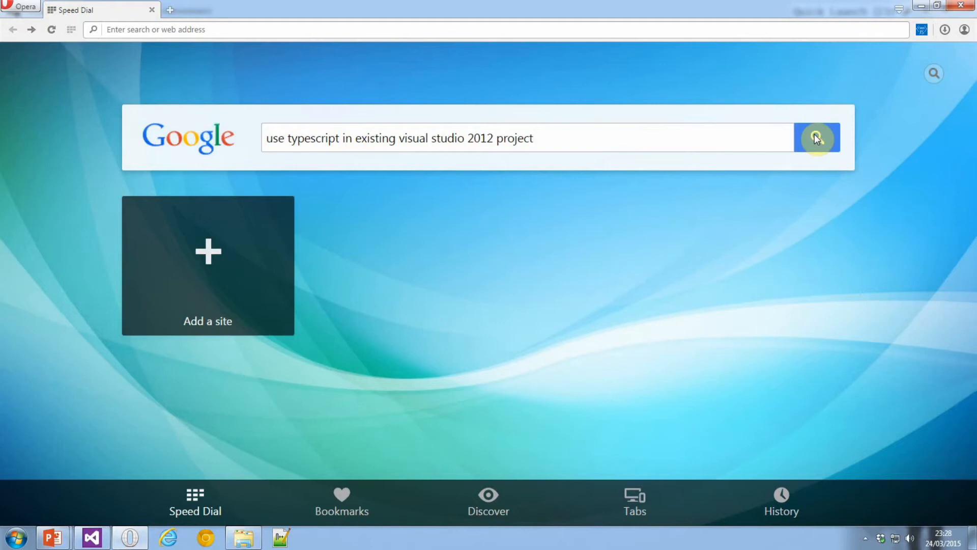
Step: Search Google for TypeScript in an existing VS 2012 project and open the Stack Overflow result
click(817, 138)
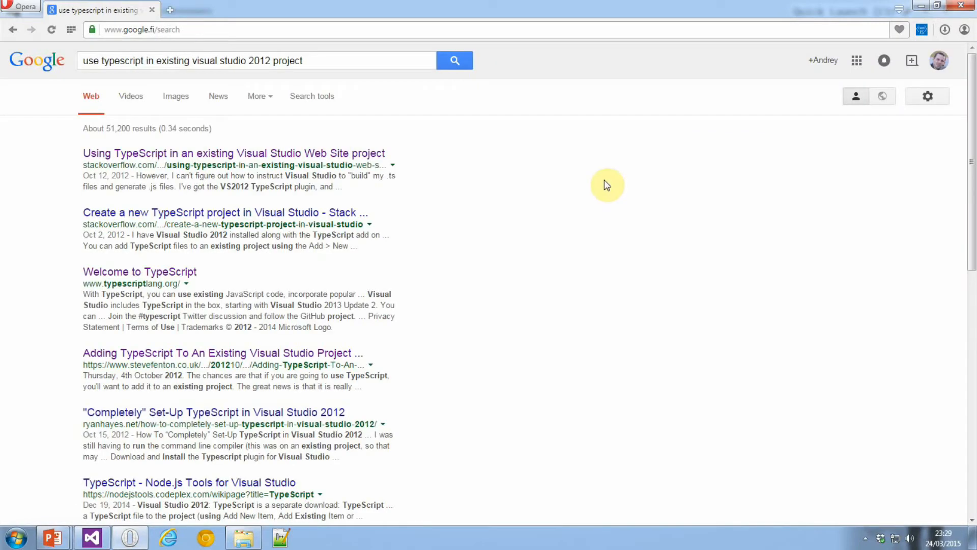
click(234, 152)
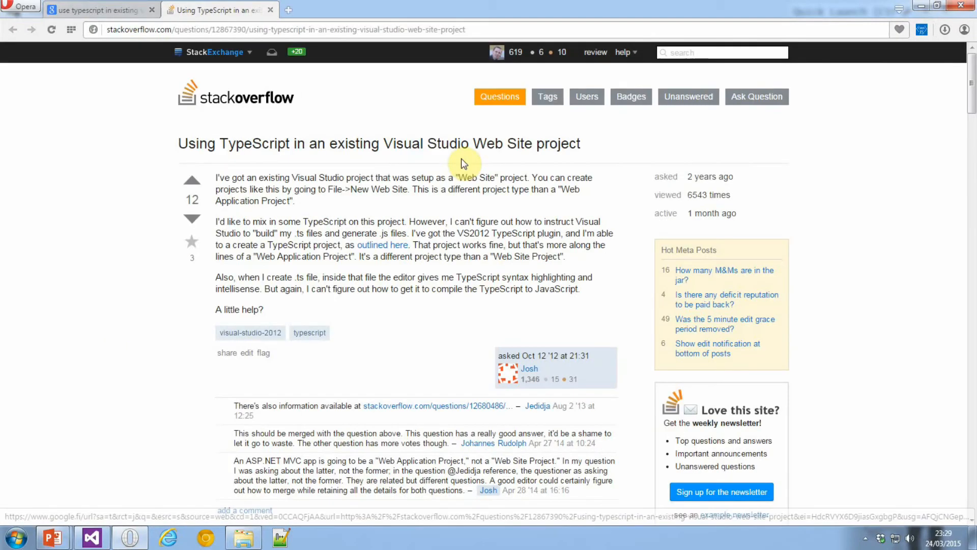
scroll(down, 3)
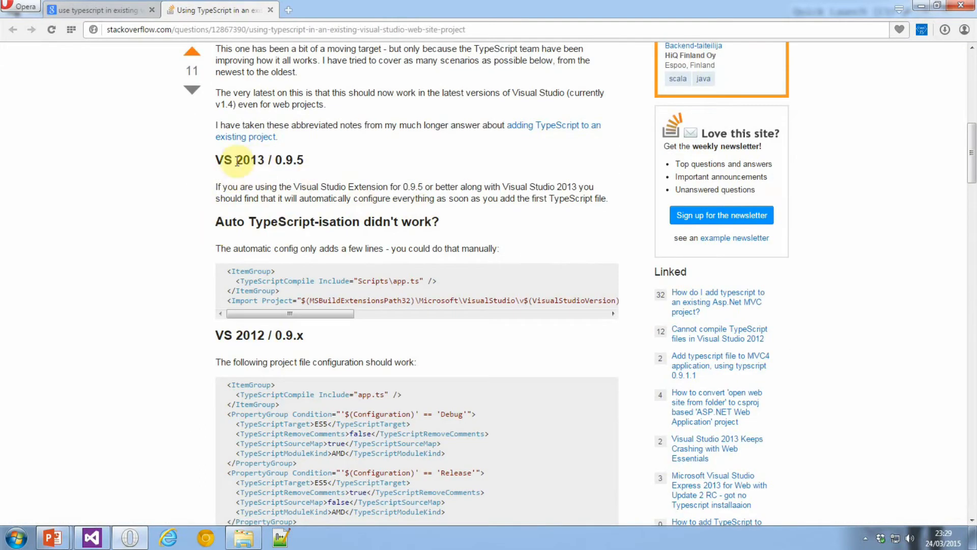
Step: Highlight the VS 2013 and VS 2012 version sections in the Stack Overflow answer
double_click(250, 160)
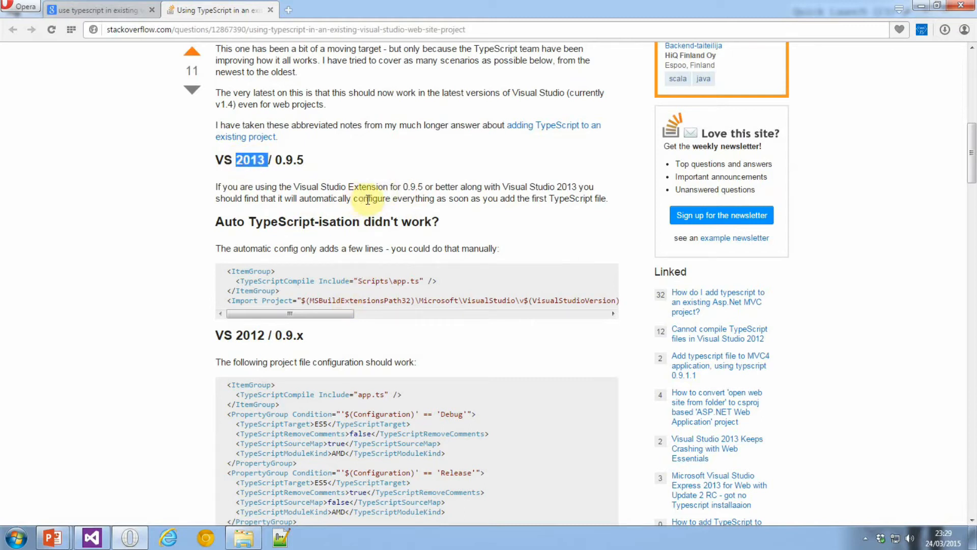
scroll(down, 3)
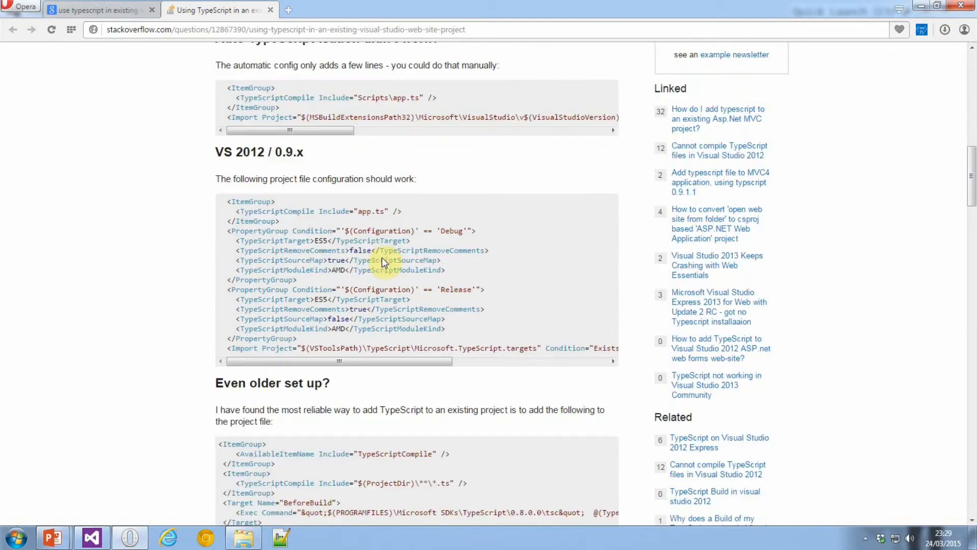
double_click(249, 152)
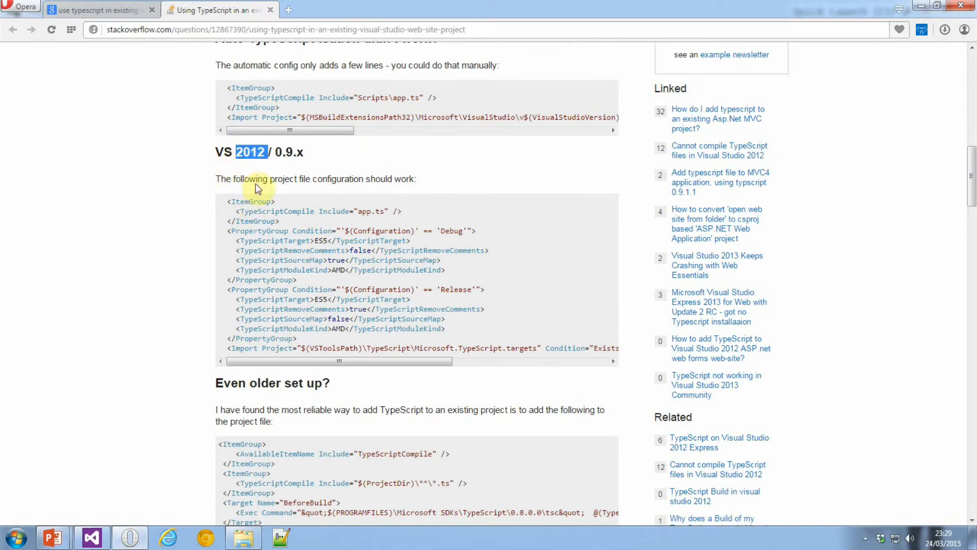
scroll(down, 3)
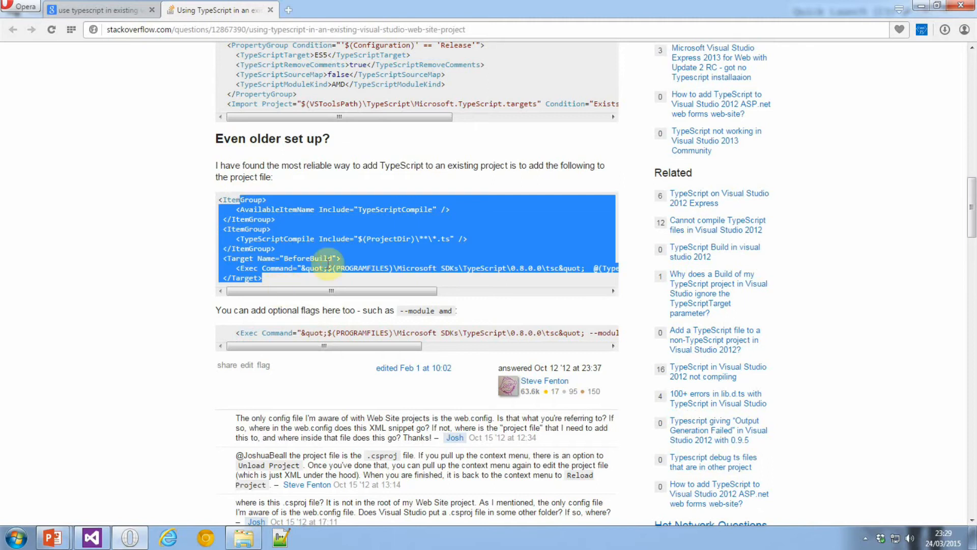
scroll(up, 3)
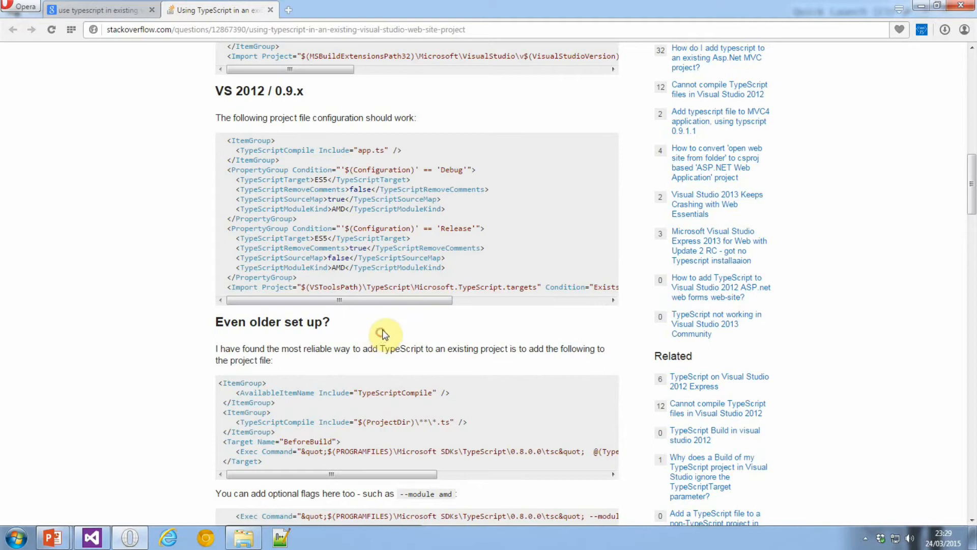
Step: Unload SharePointApp1 and open SharePointApp1.csproj for editing
click(91, 538)
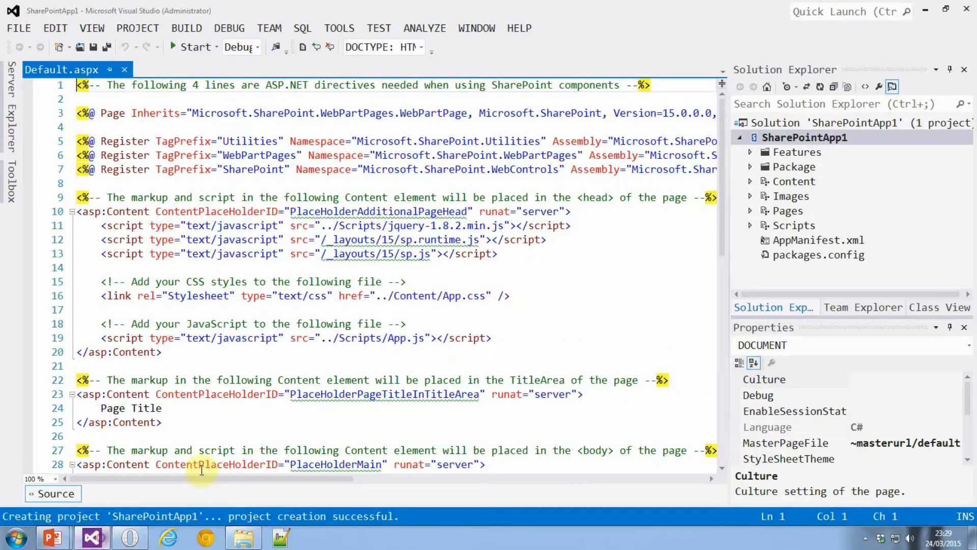
right_click(804, 137)
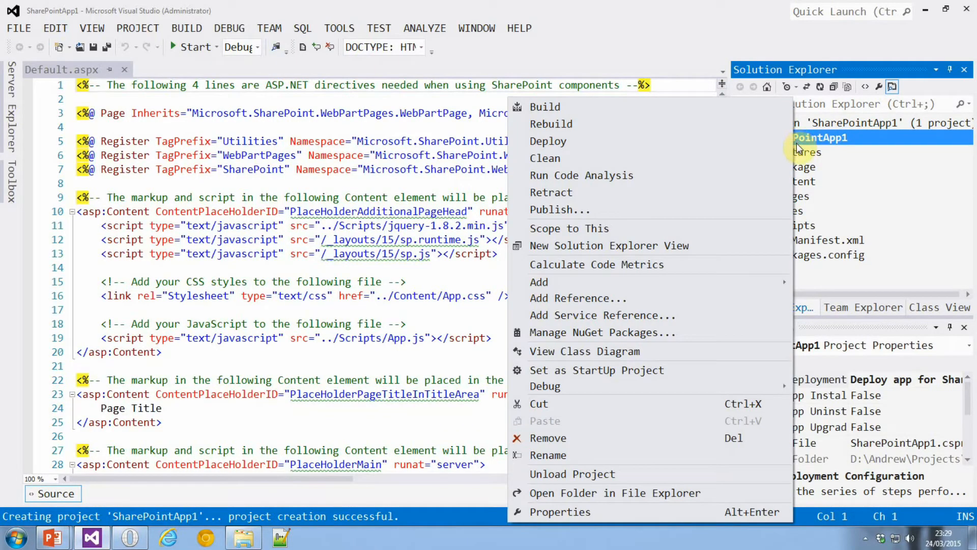
mouse_move(702, 264)
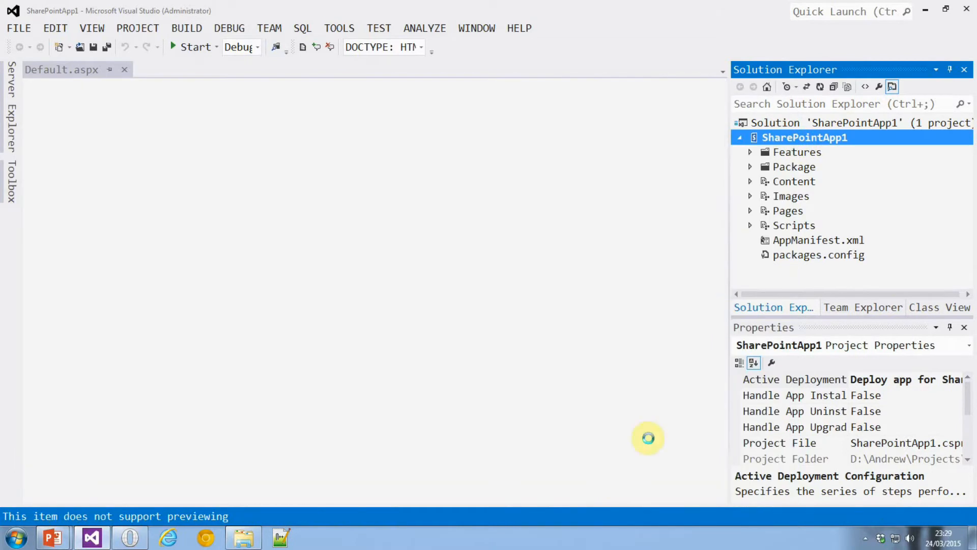
right_click(804, 137)
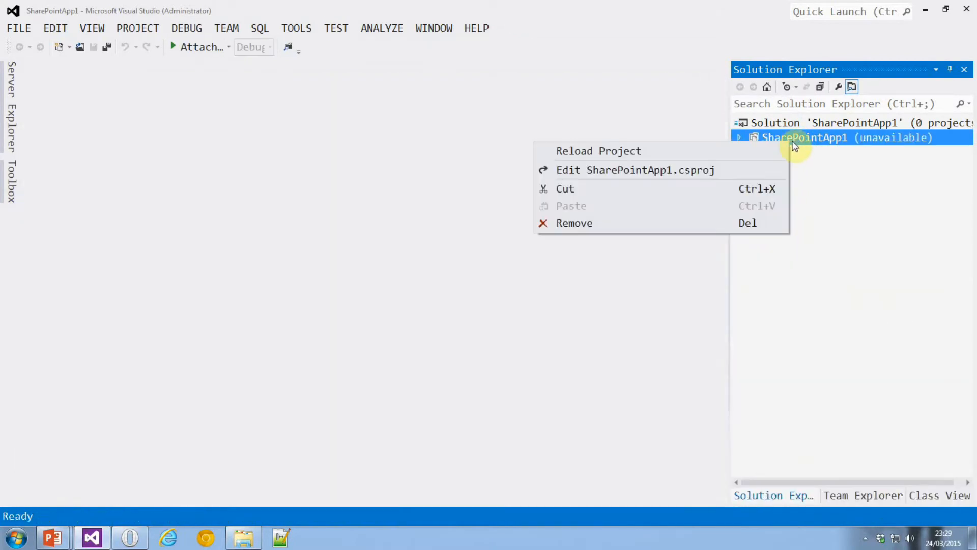
click(633, 169)
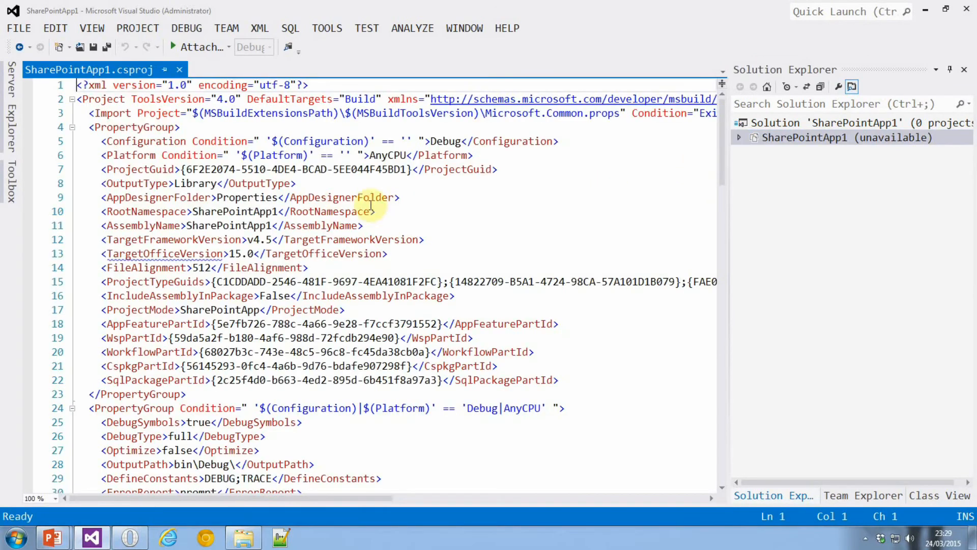
Step: Paste the TypeScript build configuration, set the Debug and Release targets to ES3, and save
scroll(down, 3)
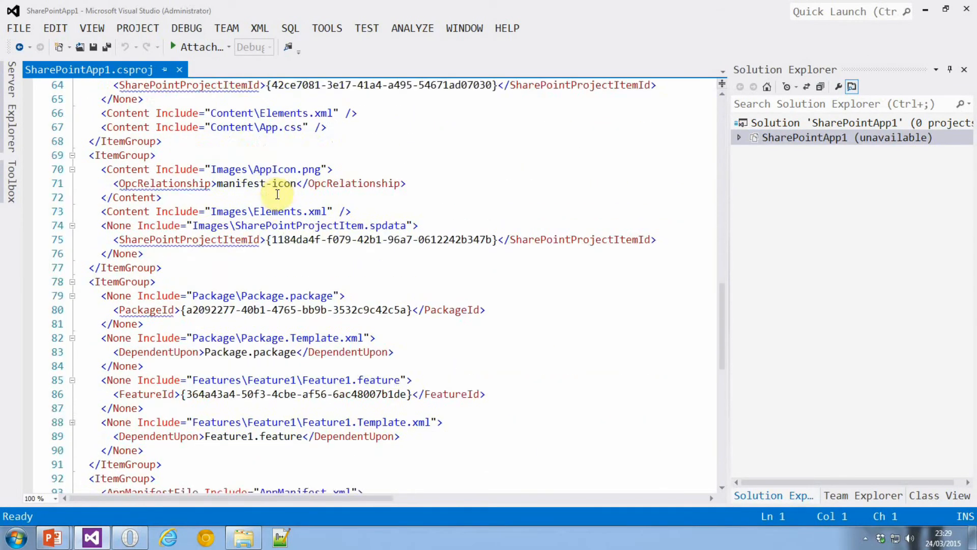
scroll(down, 3)
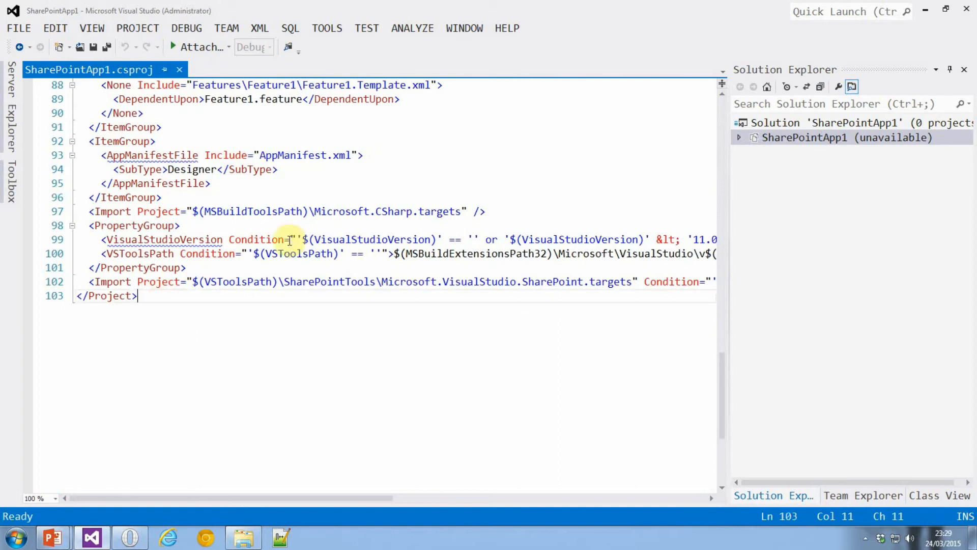
key(enter)
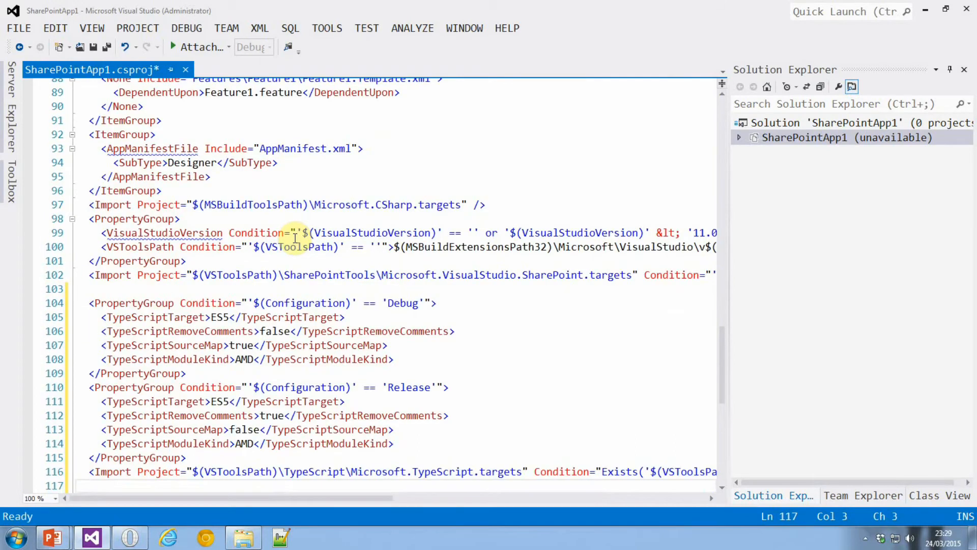
scroll(down, 3)
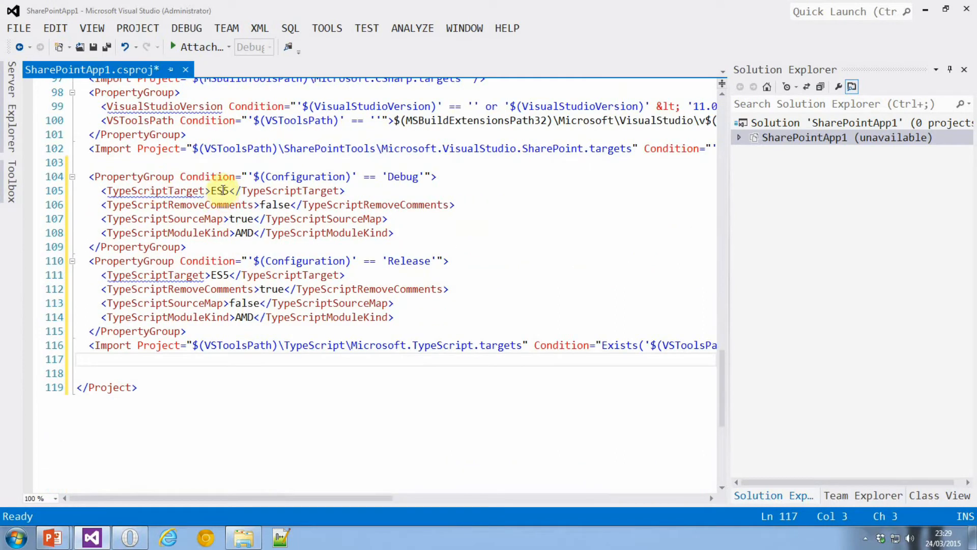
click(222, 191)
text(3)
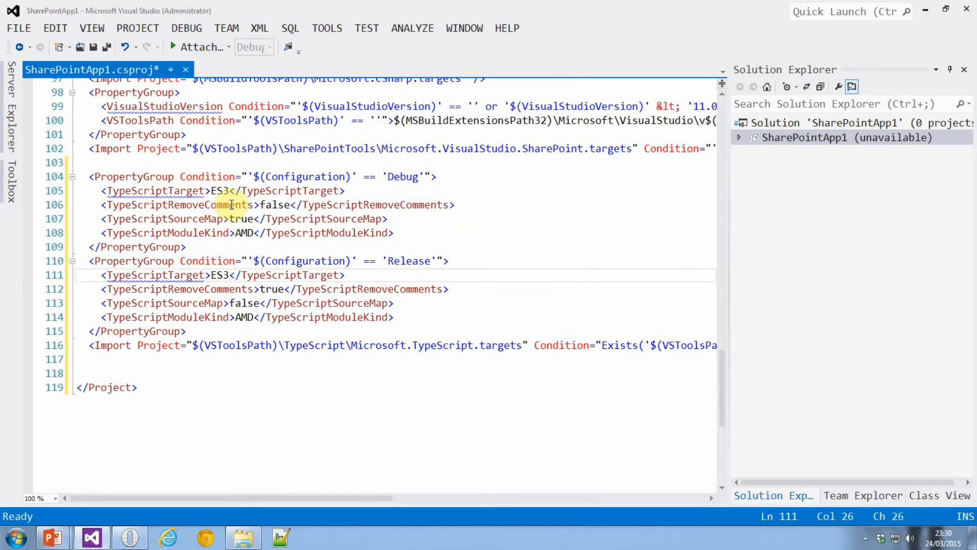
key(ctrl+s)
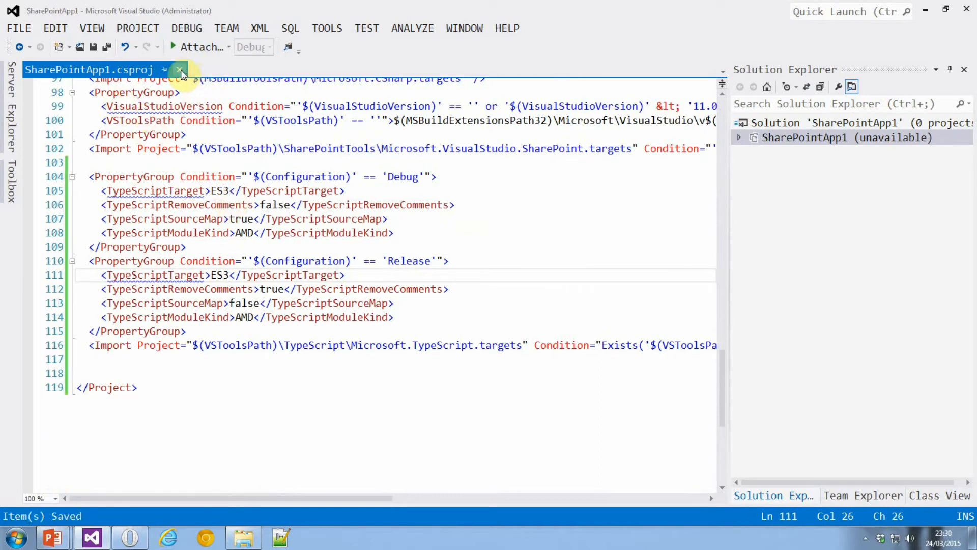
click(180, 69)
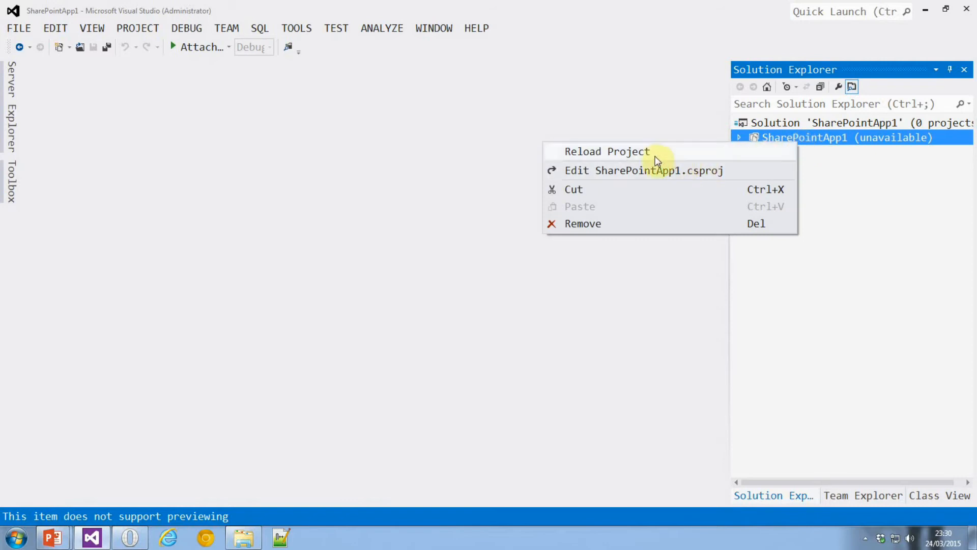
Step: Reload SharePointApp1 and find the TypeScript File template in Add New Item for Scripts
click(607, 150)
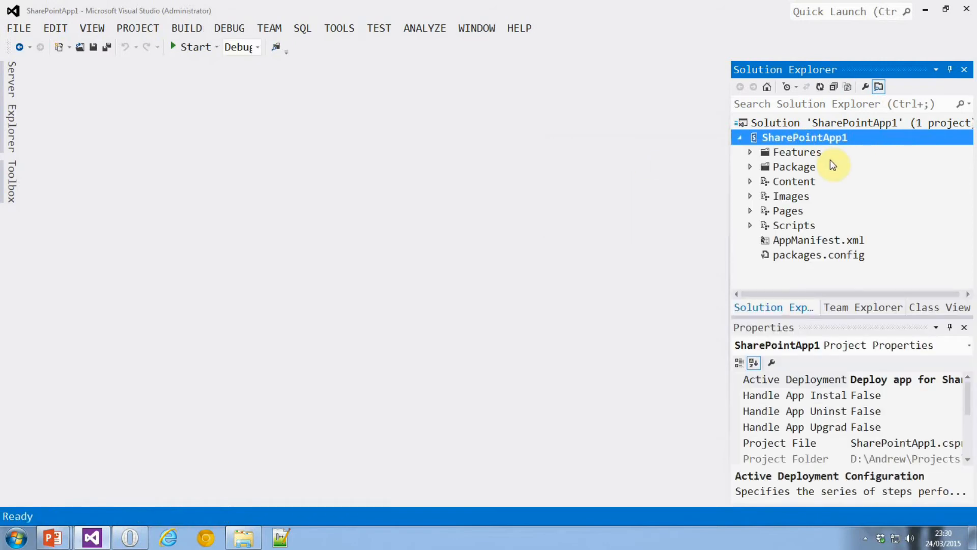
right_click(794, 225)
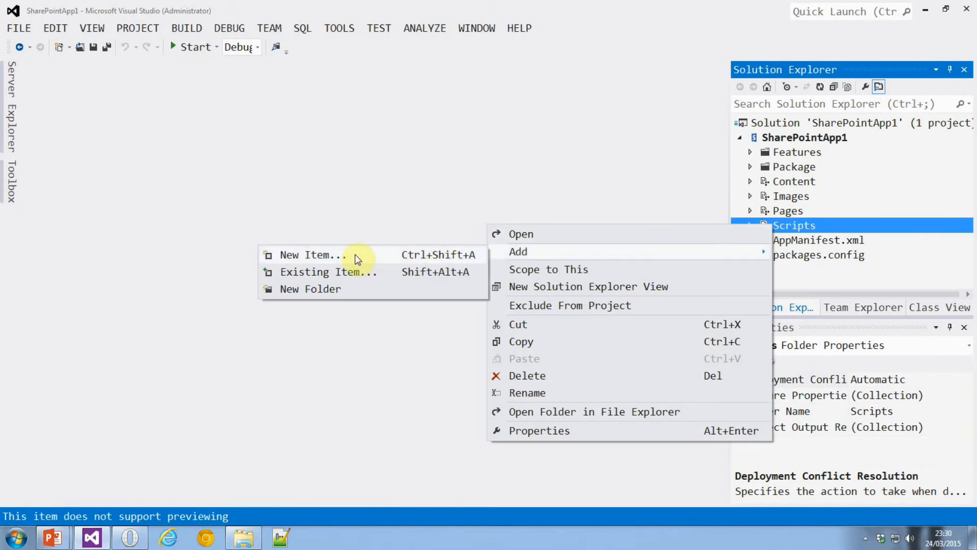
click(311, 255)
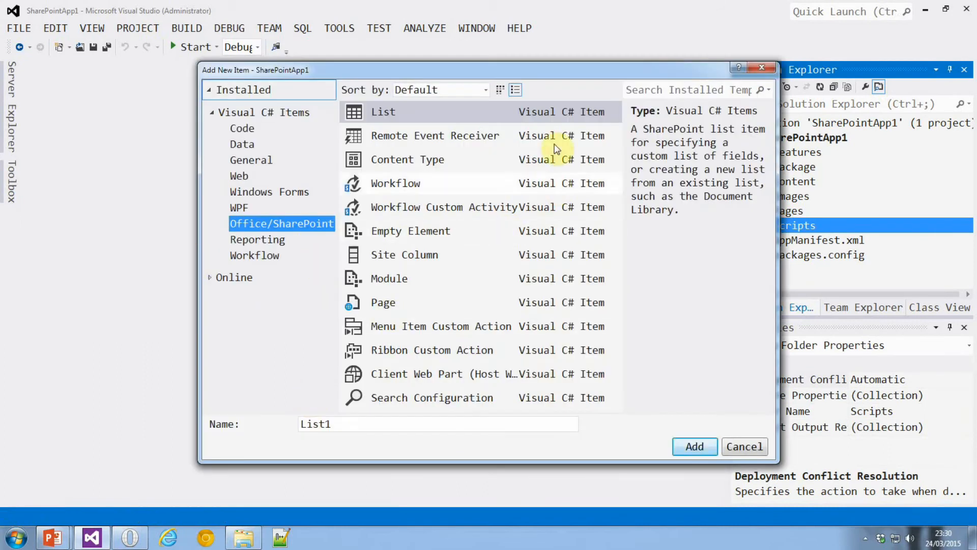
text(ty)
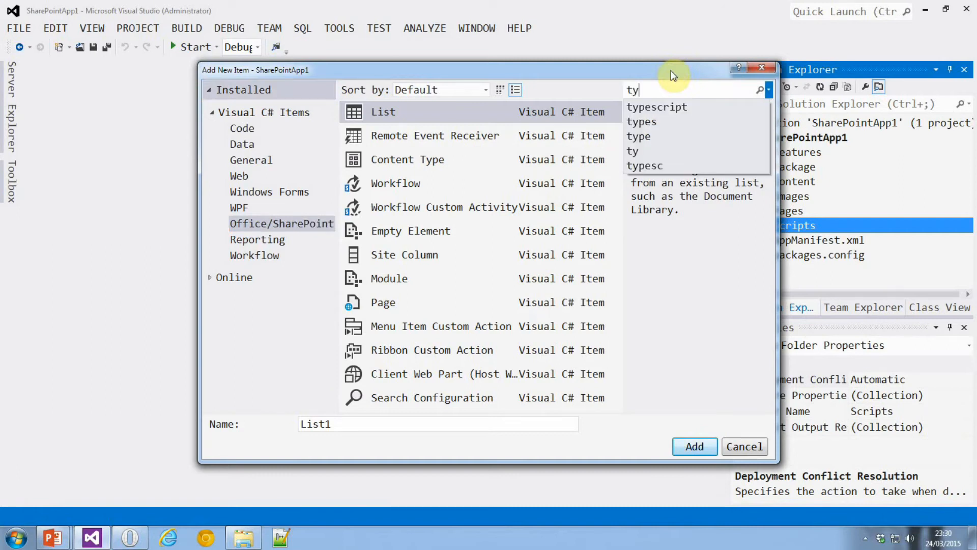
click(657, 106)
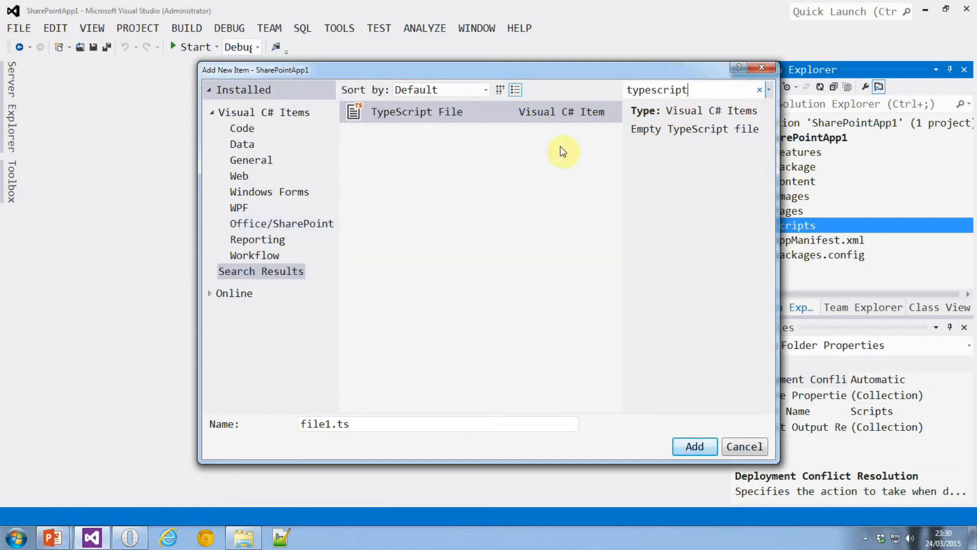
Step: Add file1.ts and write the Monkey class with EatBananas(n: number)
click(694, 447)
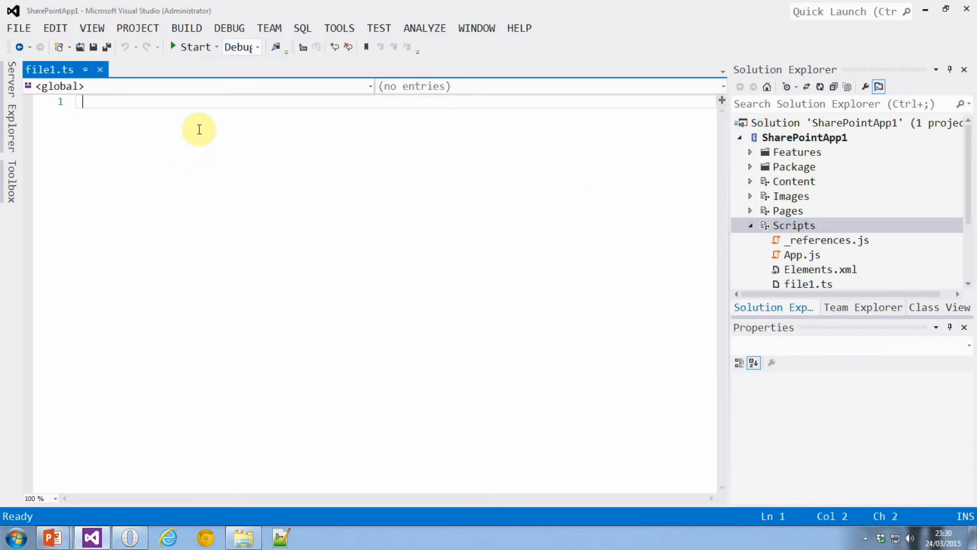
key(Backspace)
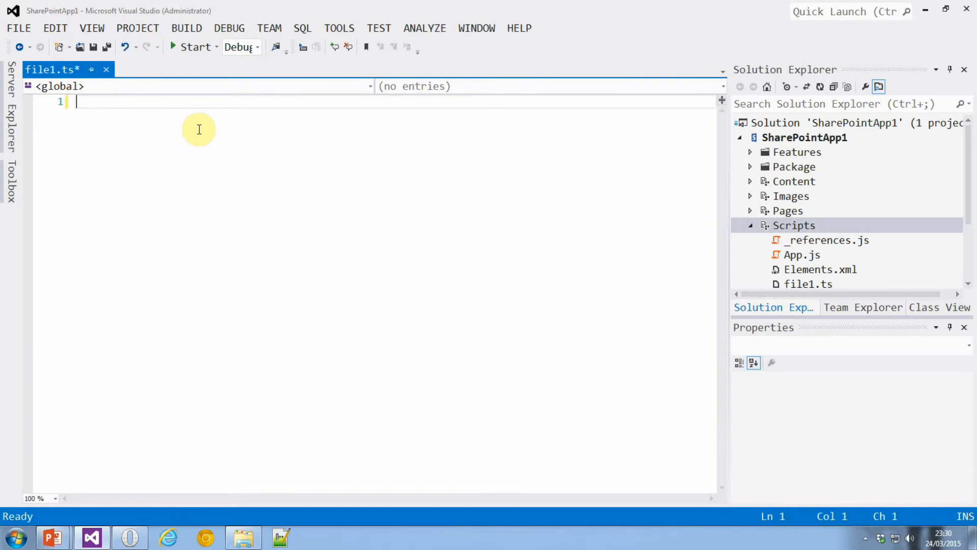
text(class)
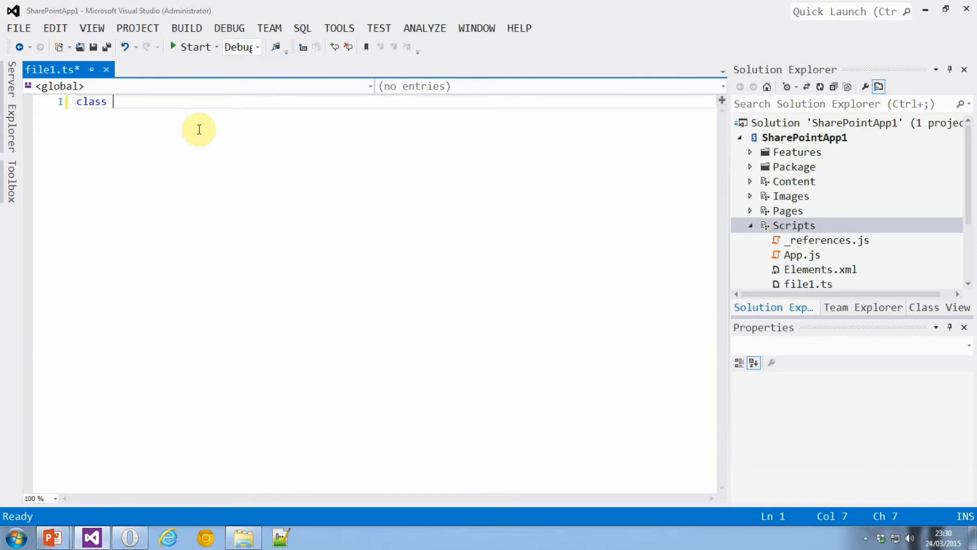
text(Monkey {)
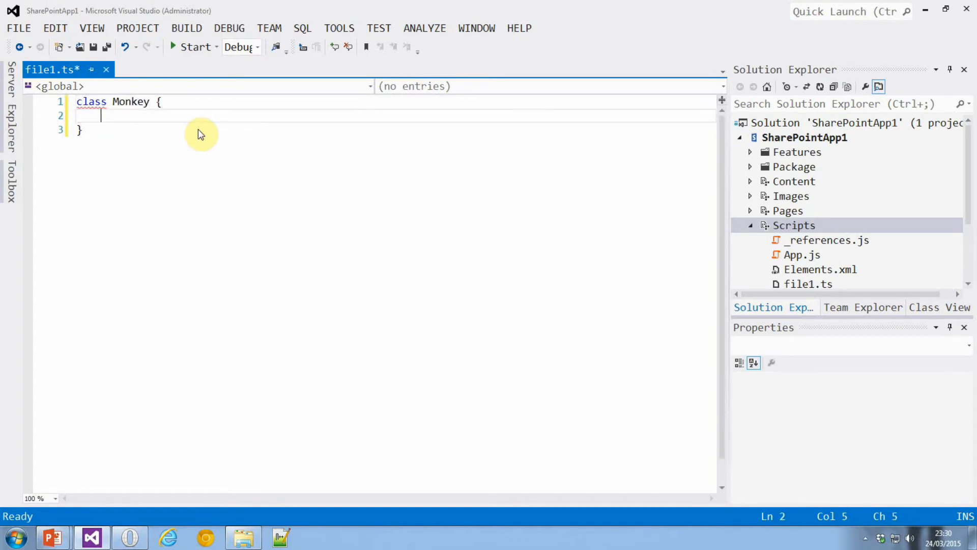
text(public Ea)
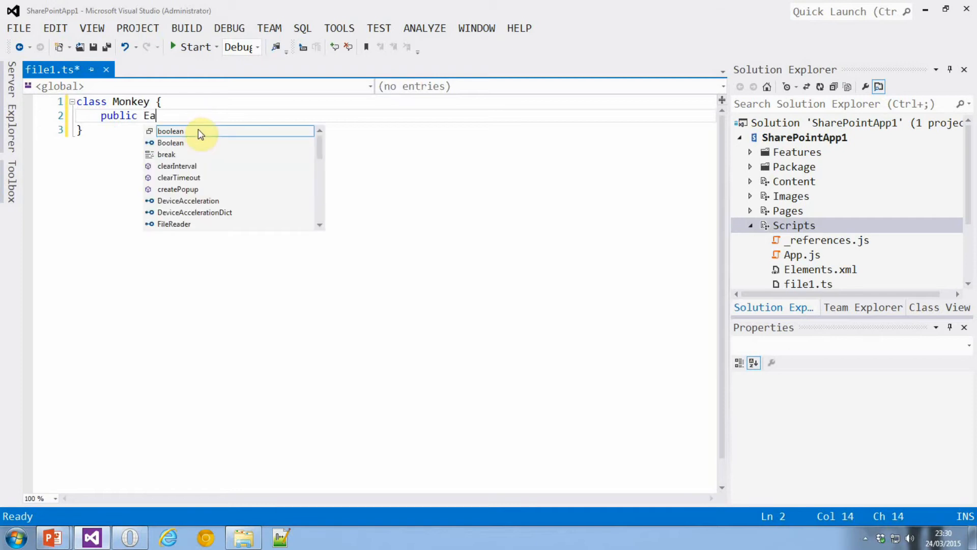
text(tBana)
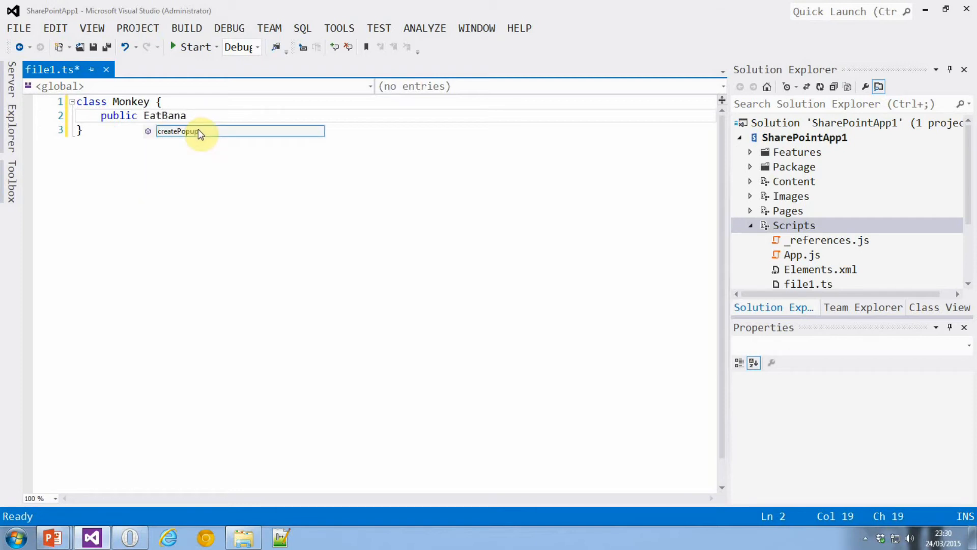
text(nas(n:)
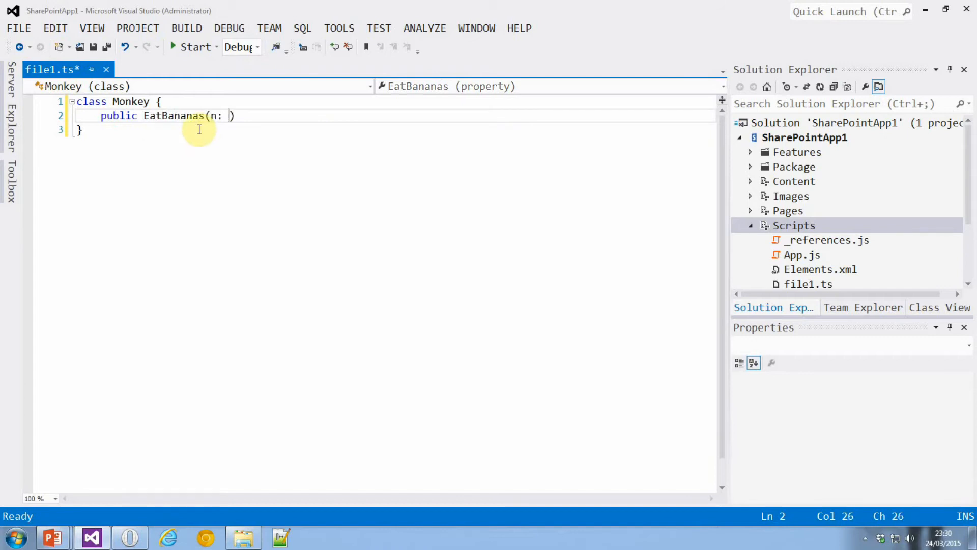
text(number) {)
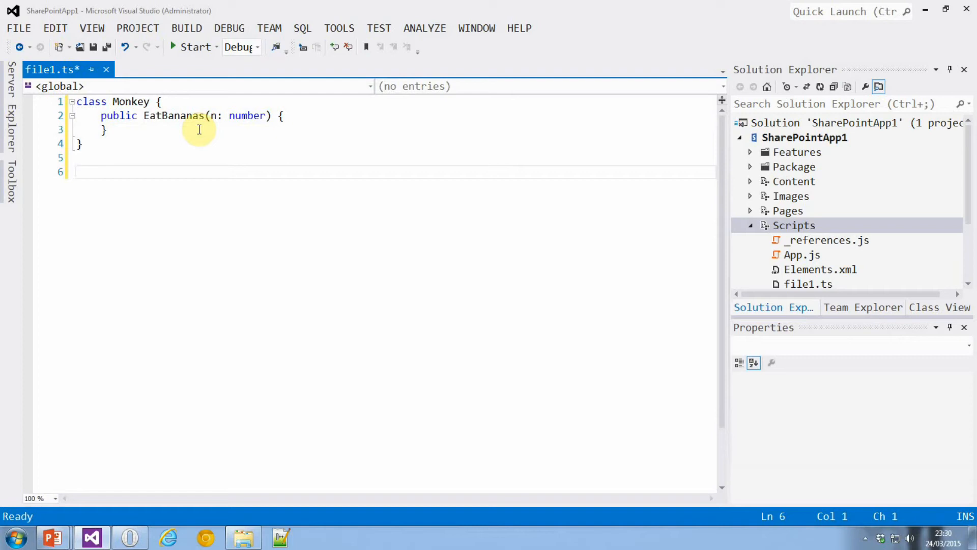
Step: Create a Monkey instance m and begin the m.EatBananas() call
text(var)
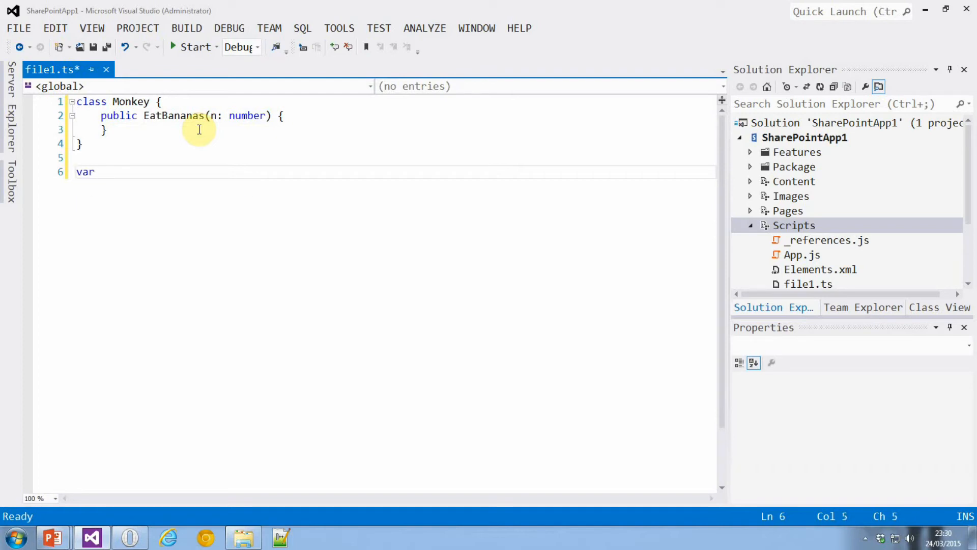
text(m = new M)
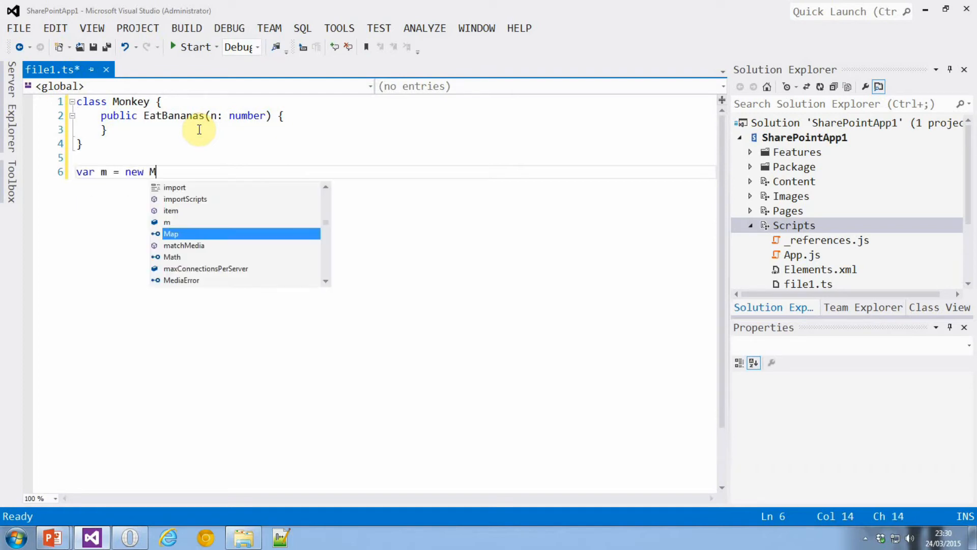
text(onkey();)
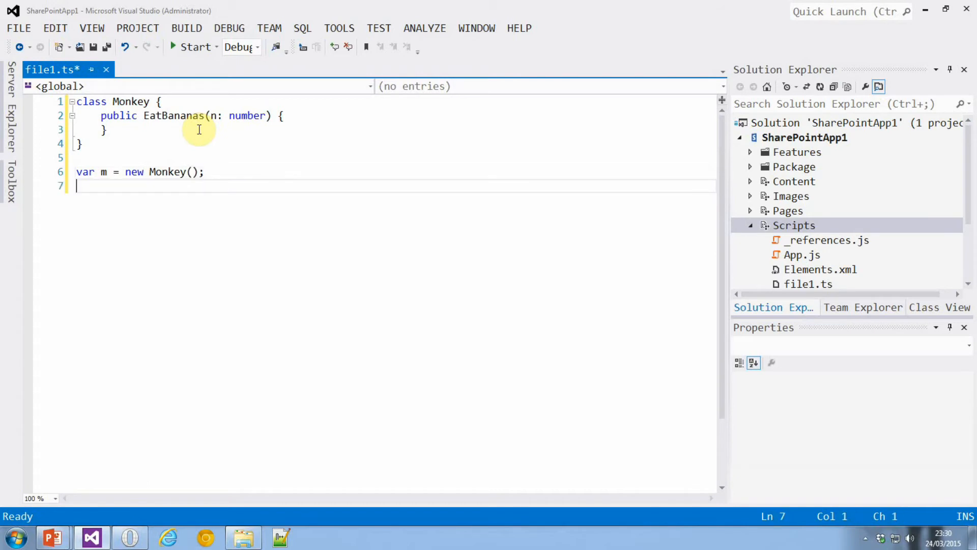
text(m.EatBananas())
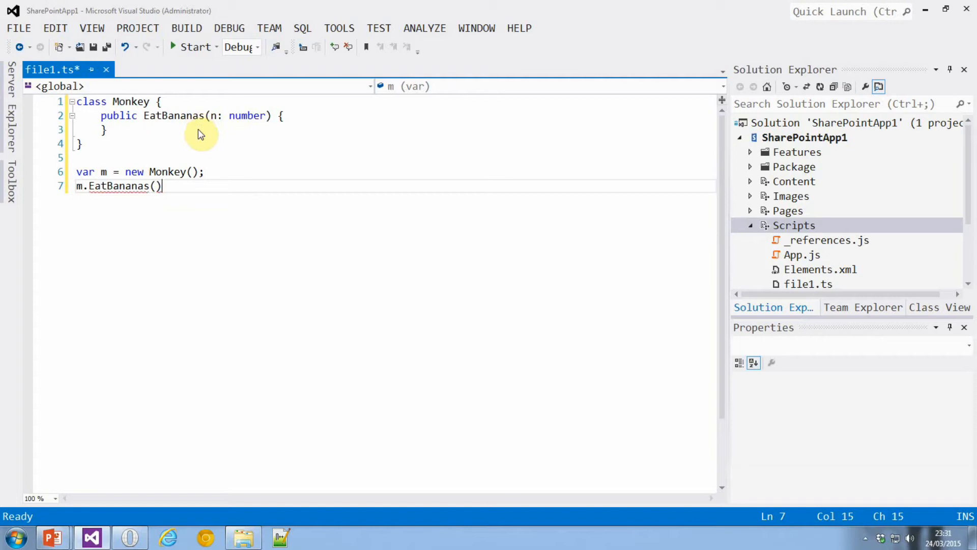
Step: Pass 1 to m.EatBananas and end the statement with a semicolon
text(1;)
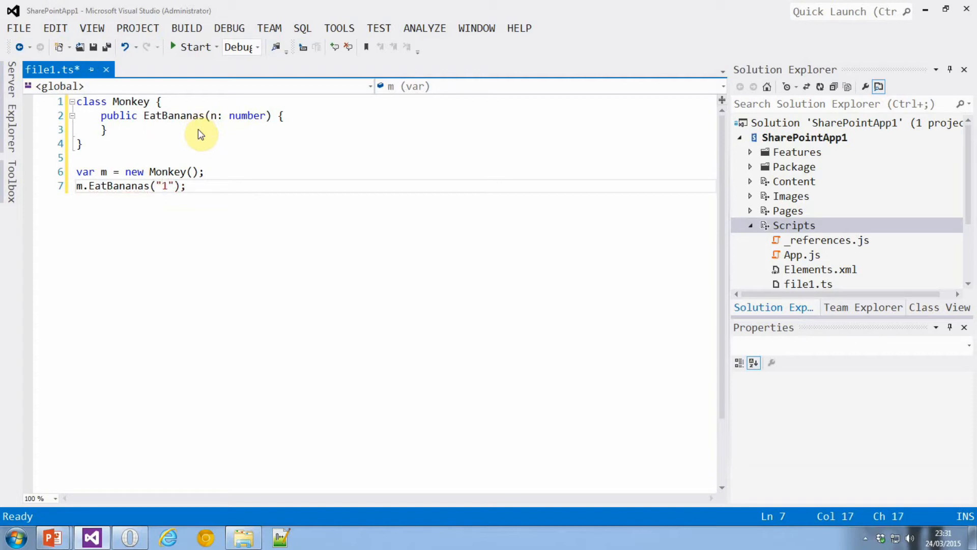
mouse_move(118, 186)
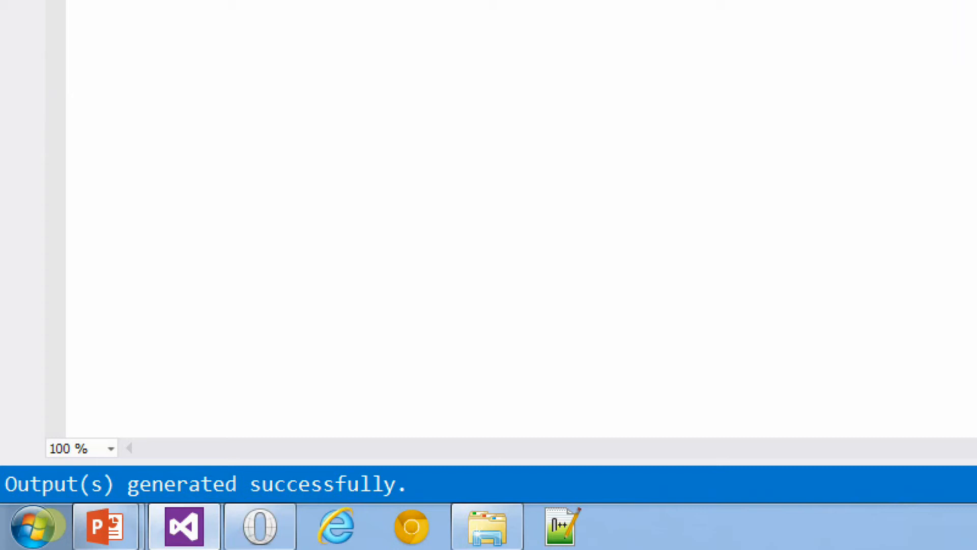
Step: Show all files, open the generated file1.js, and include it in SharePointApp1
click(91, 537)
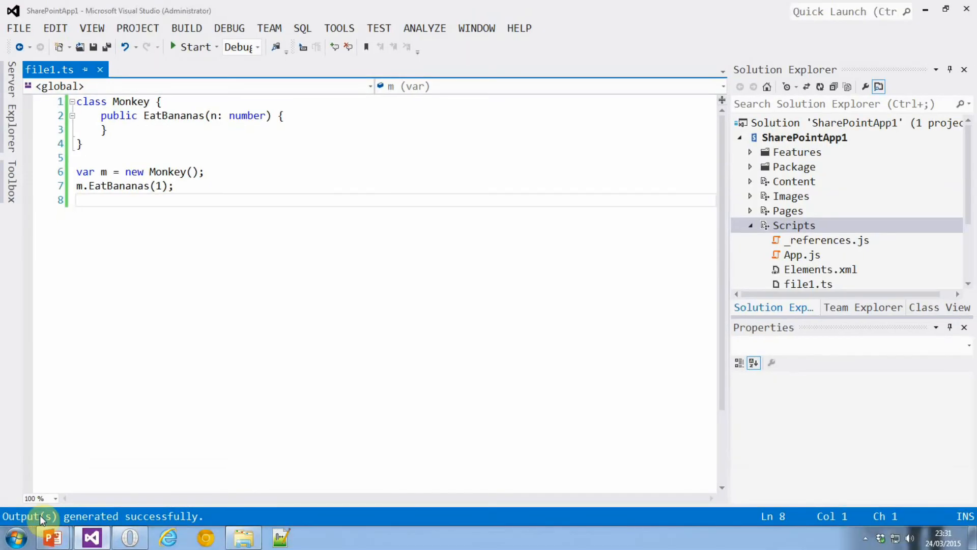
click(795, 225)
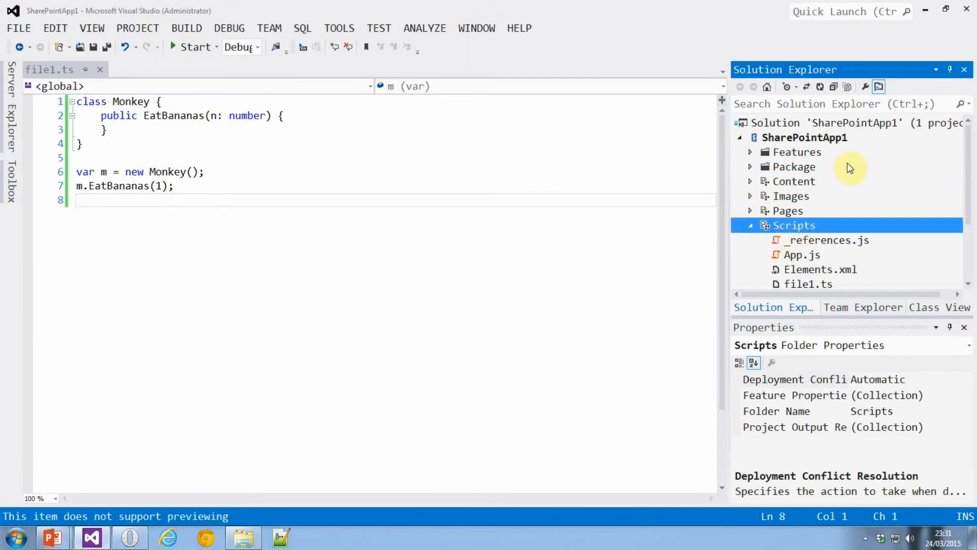
click(846, 86)
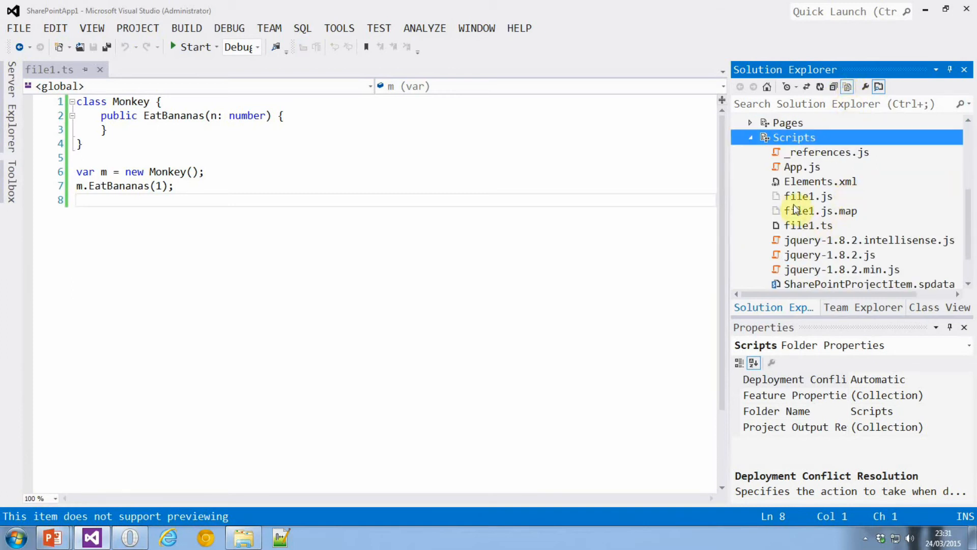
mouse_move(807, 195)
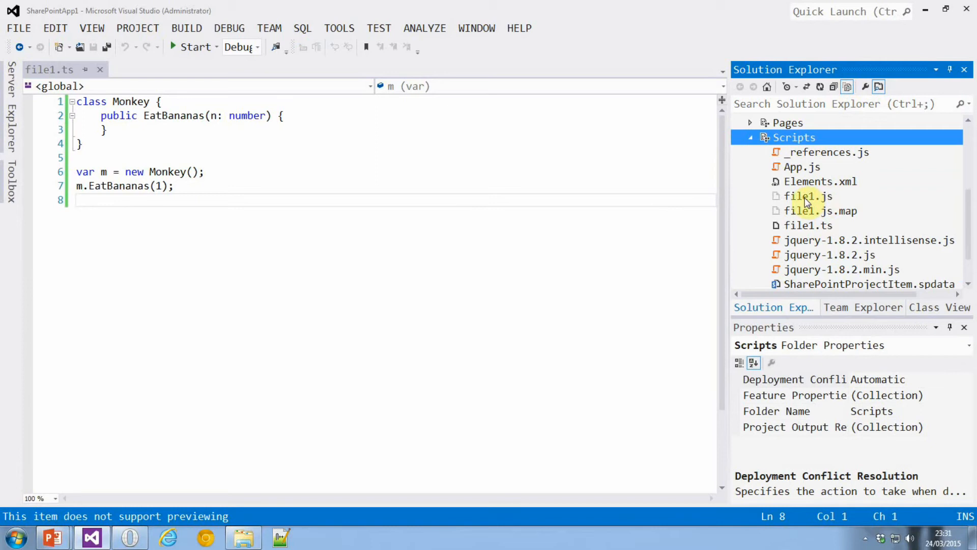
click(809, 195)
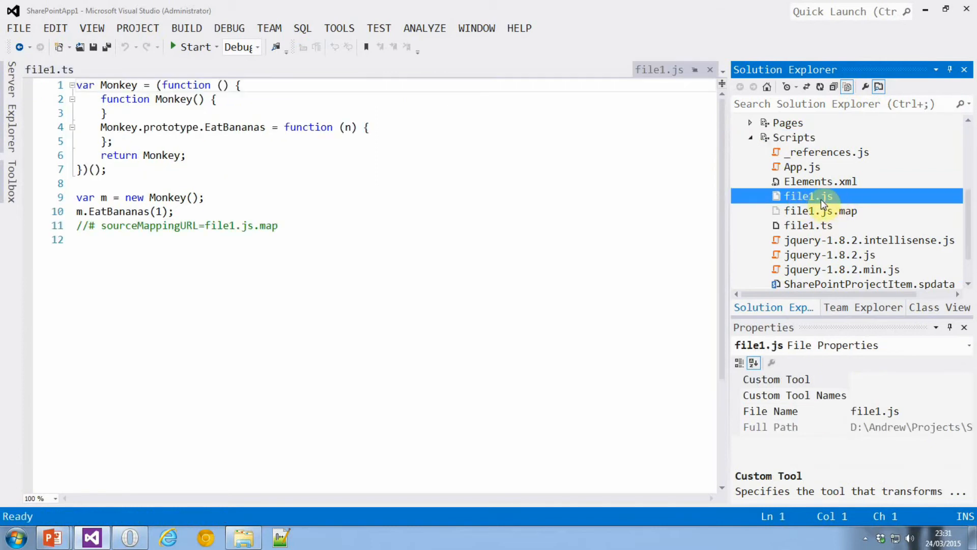
mouse_move(831, 210)
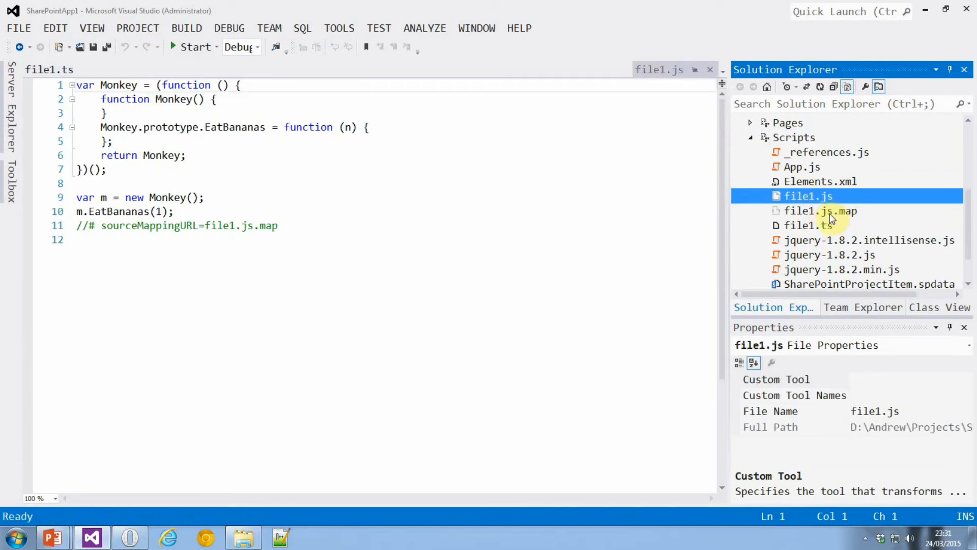
mouse_move(832, 215)
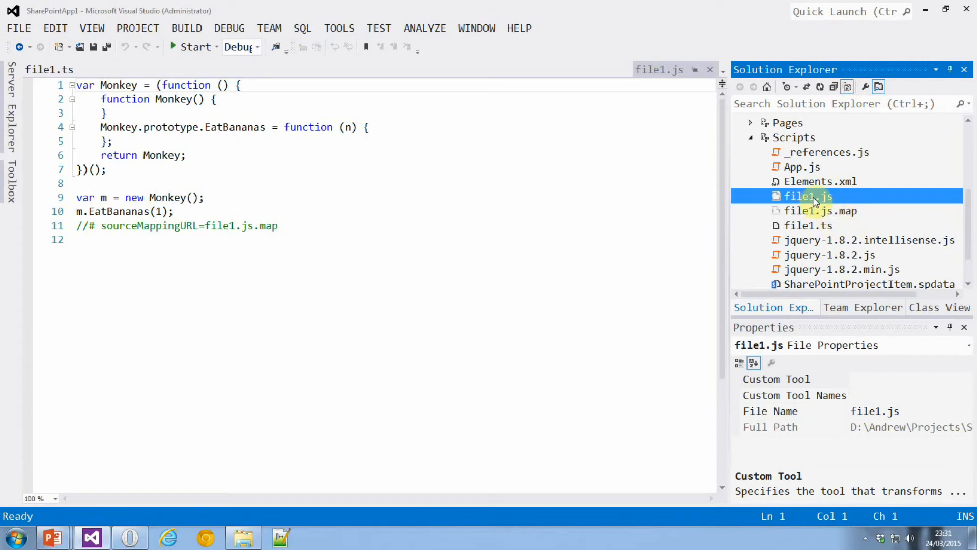
right_click(808, 195)
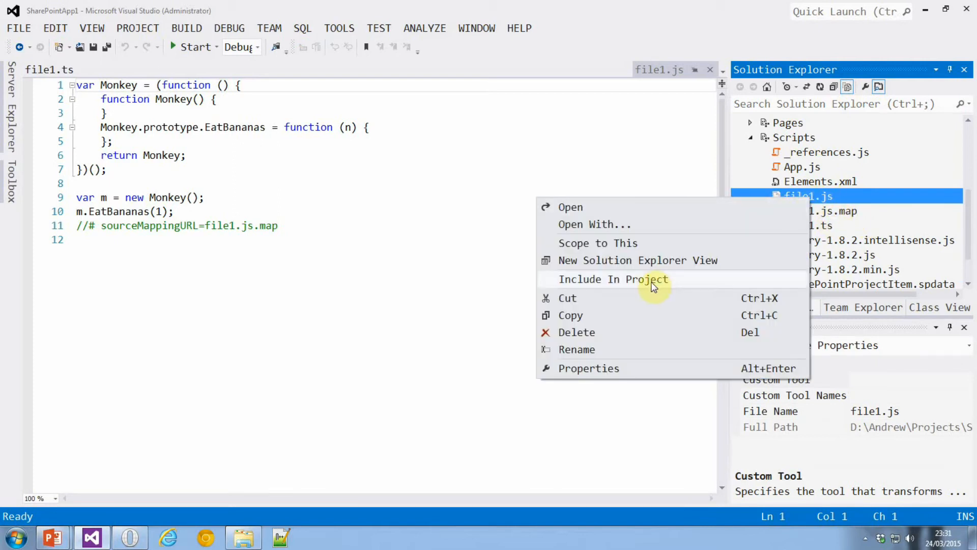
click(613, 278)
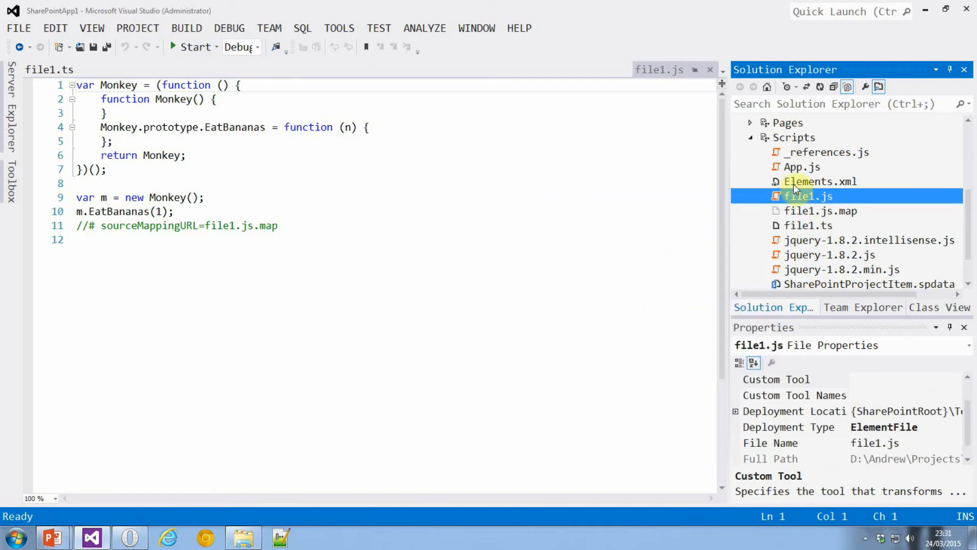
mouse_move(822, 202)
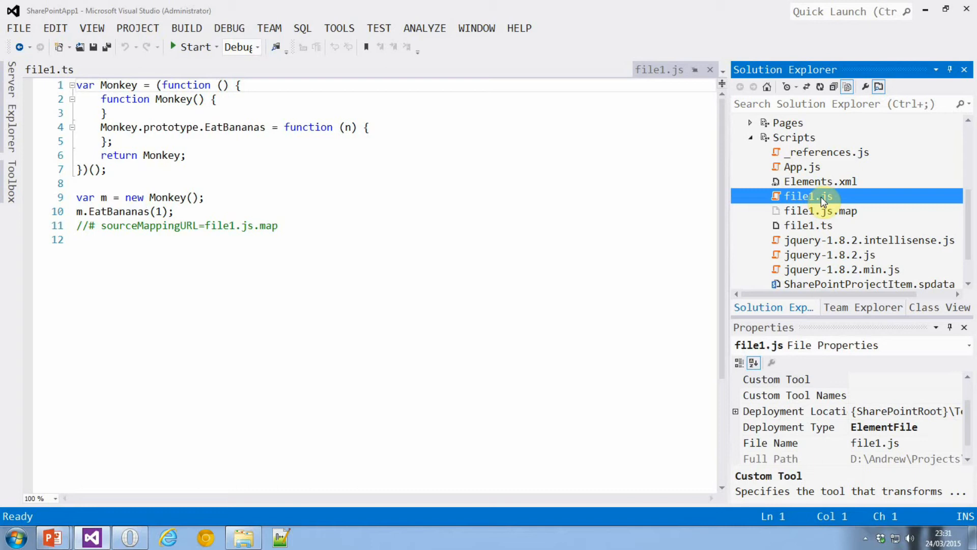
Step: Place file1.js in a vertical tab group, add '// comment' to file1.ts, and save
right_click(659, 69)
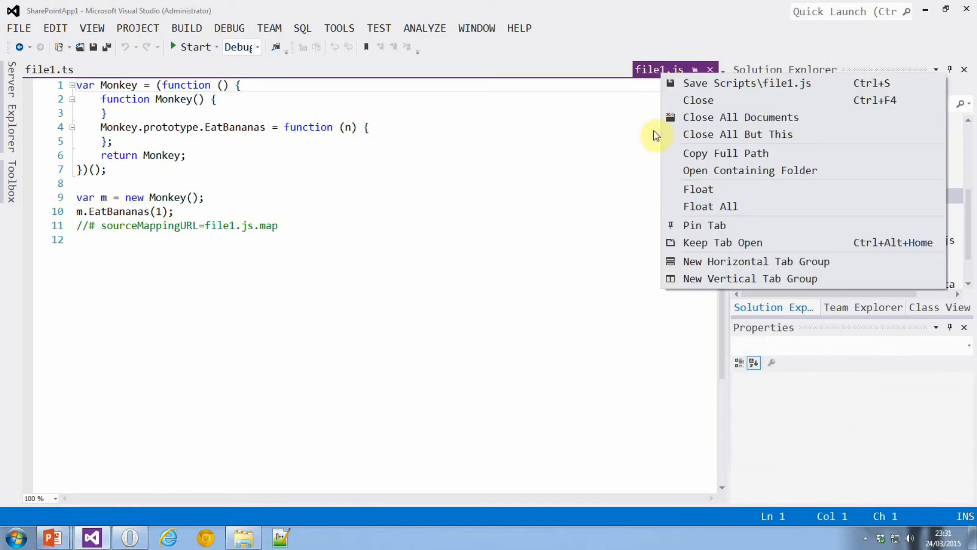
mouse_move(704, 278)
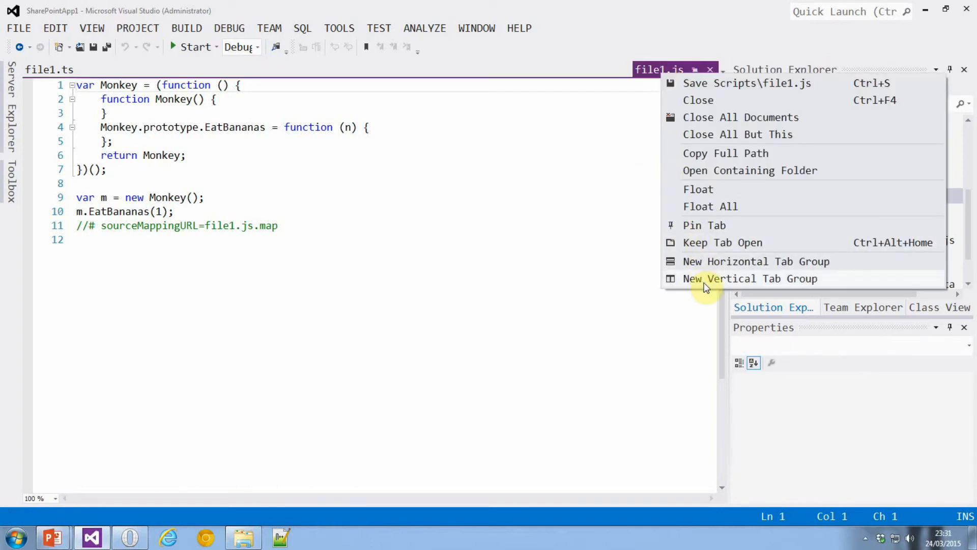
click(750, 278)
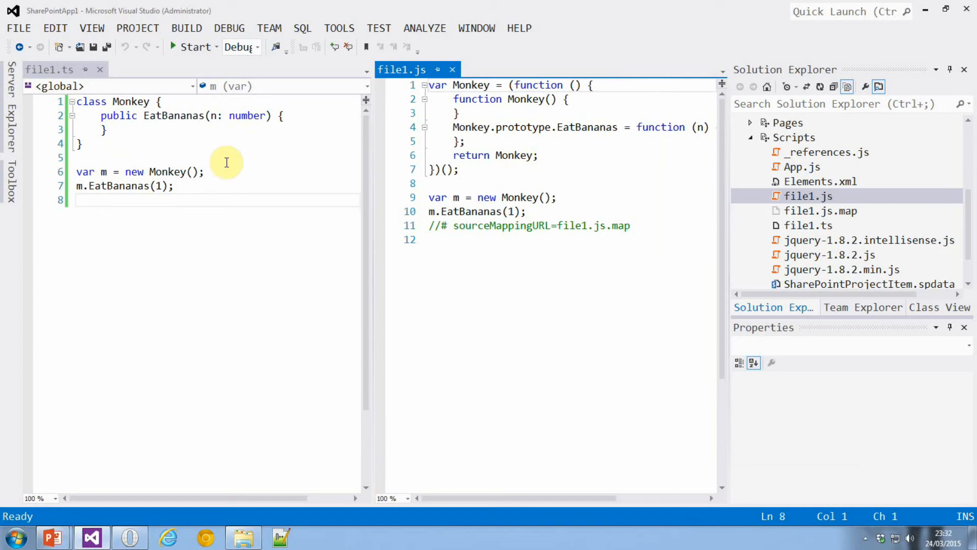
text(//)
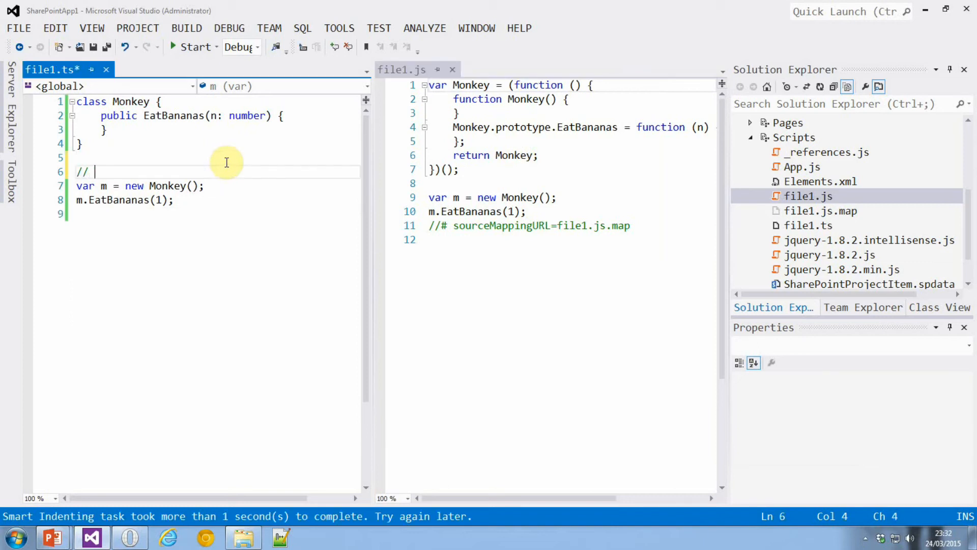
text(comment)
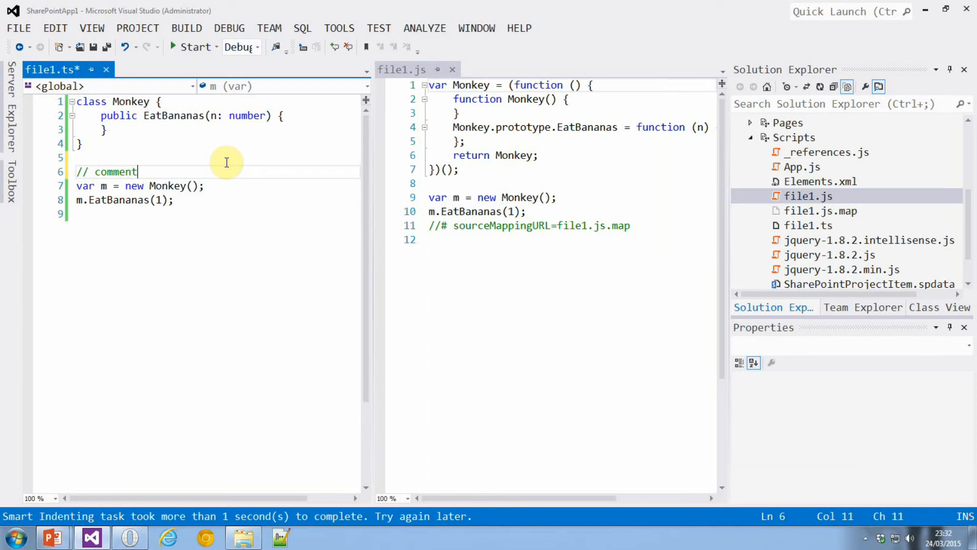
key(ctrl+s)
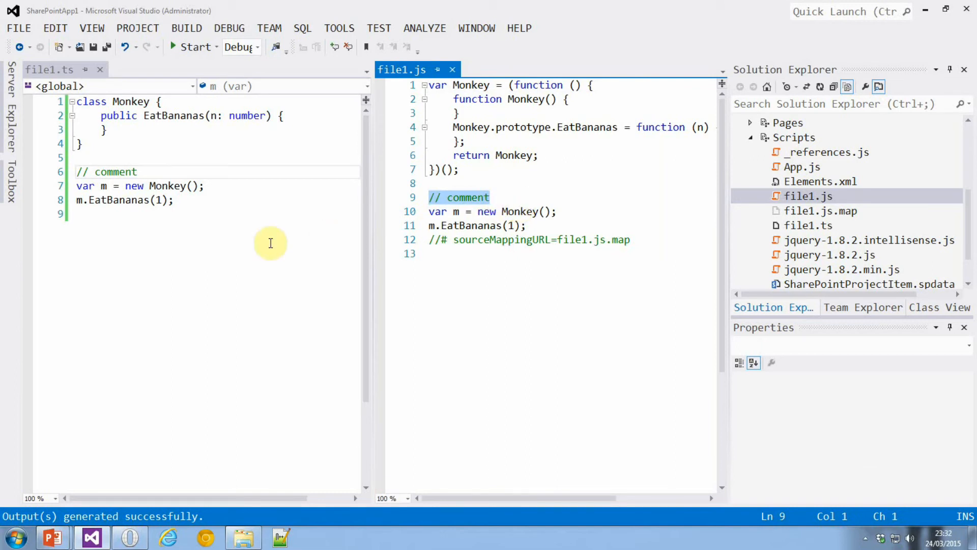
Step: Refactor-rename EatBananas to EatBananasFast and close file1.js
click(187, 116)
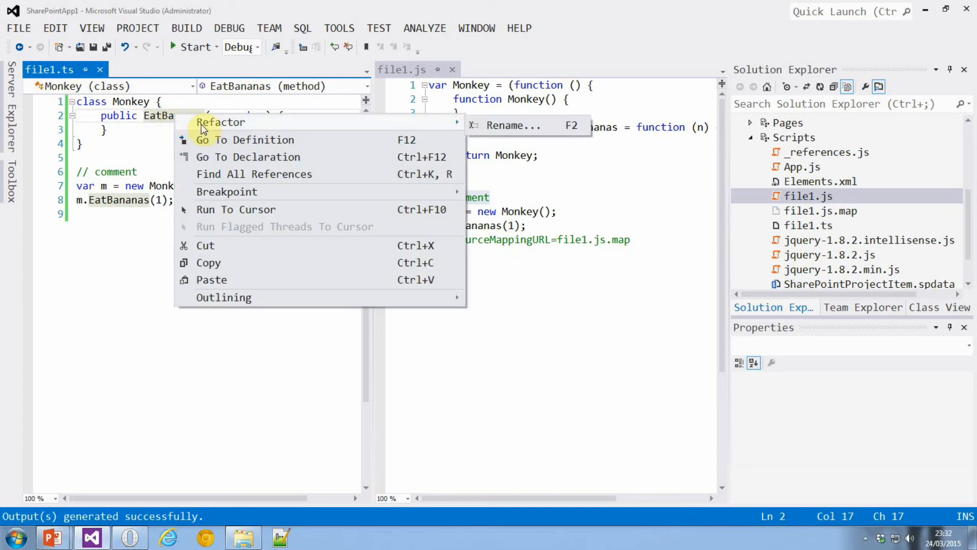
click(513, 125)
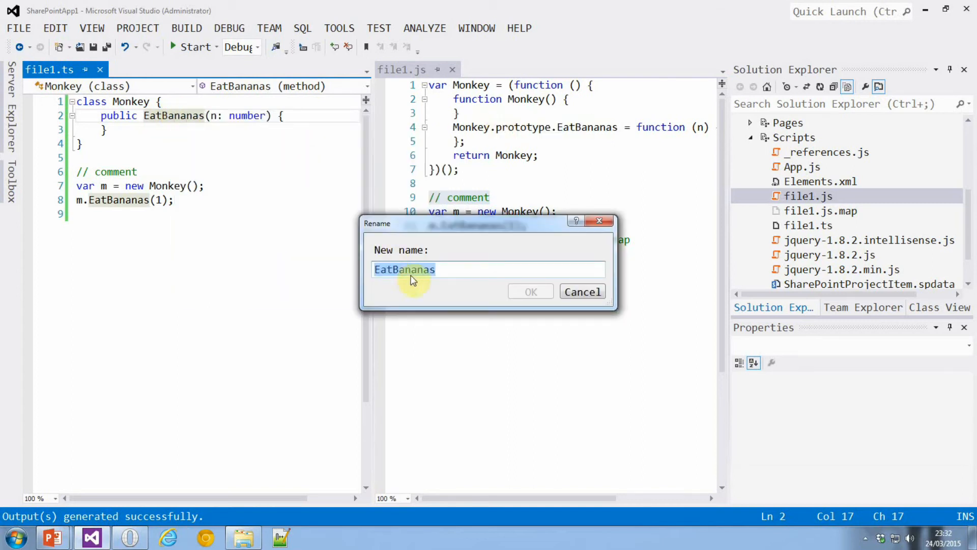
text(Fast)
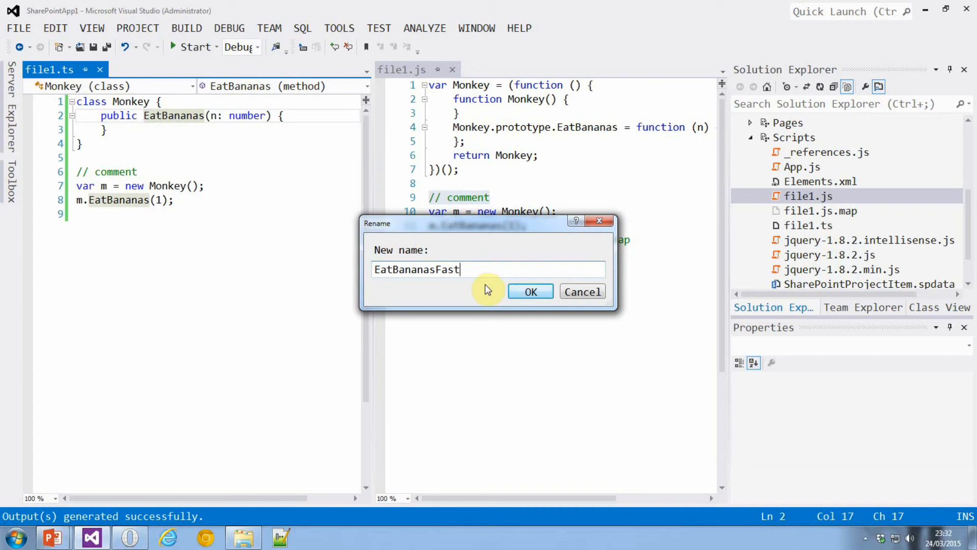
click(530, 291)
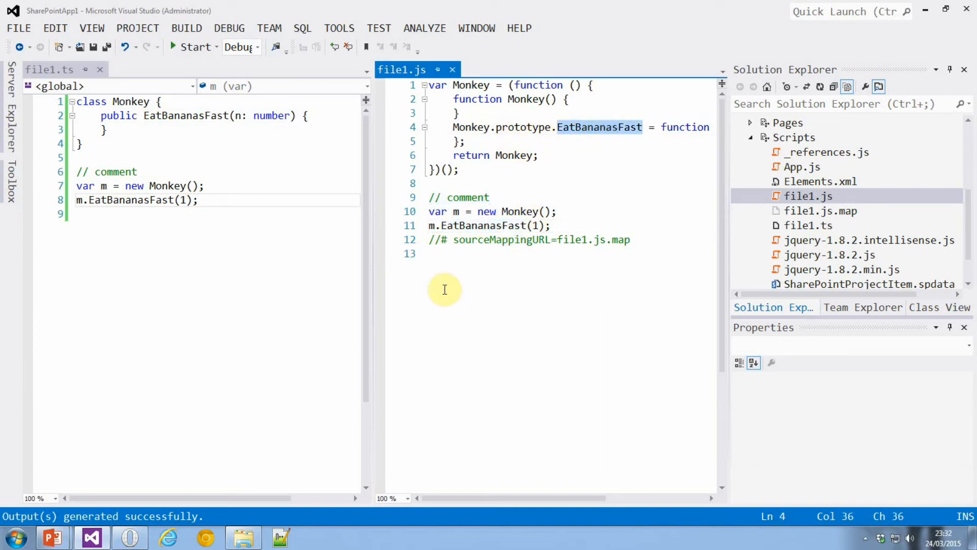
click(453, 69)
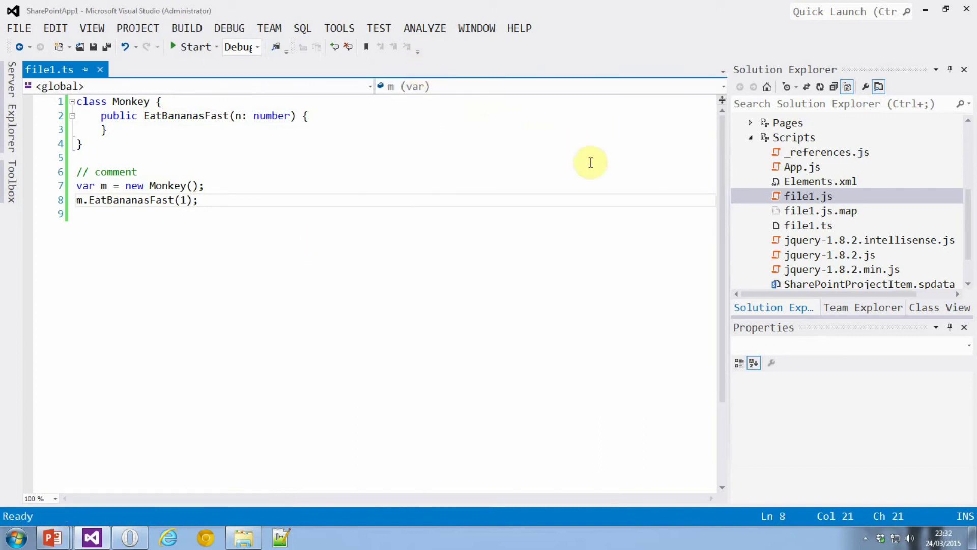
mouse_move(297, 258)
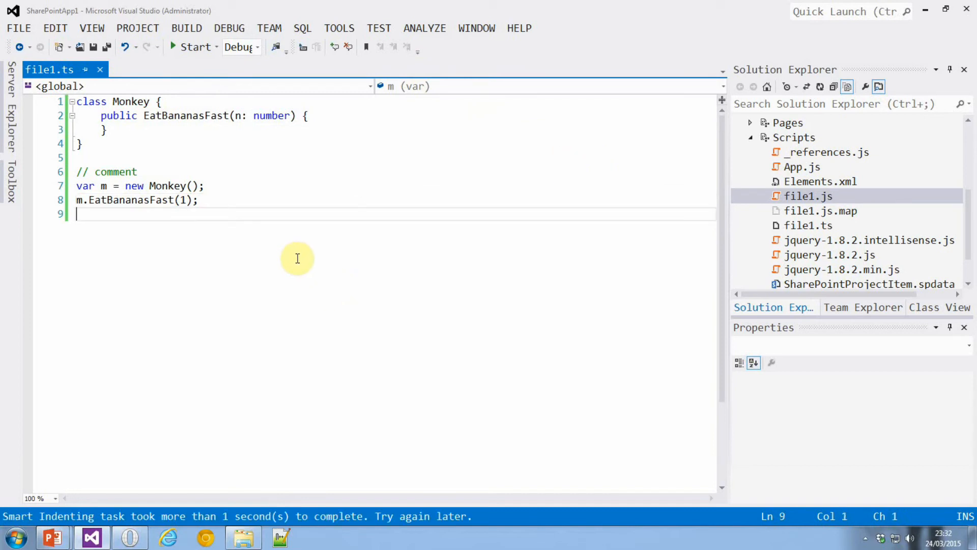
Step: Type SP. on a new line in file1.ts, then remove the dot to see suggestions
text(SP.)
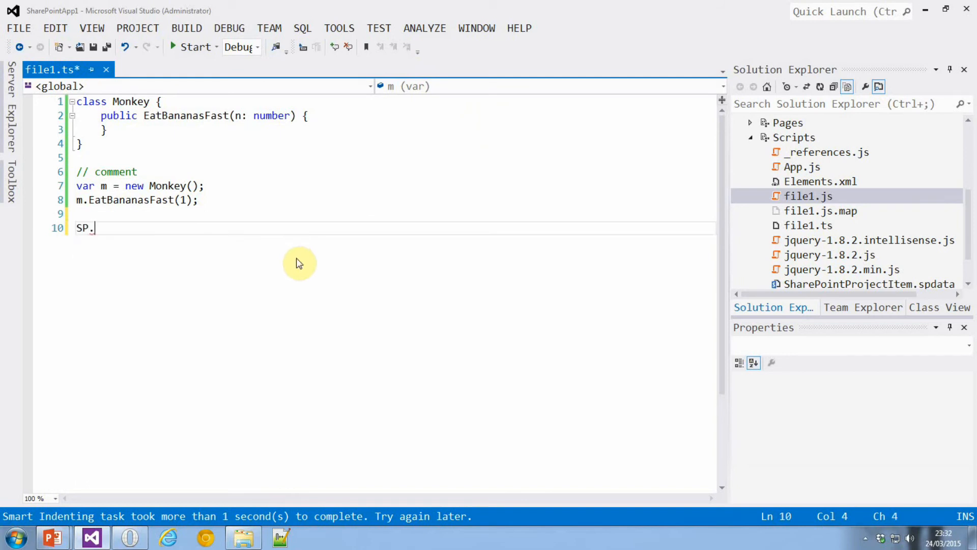
key(backspace)
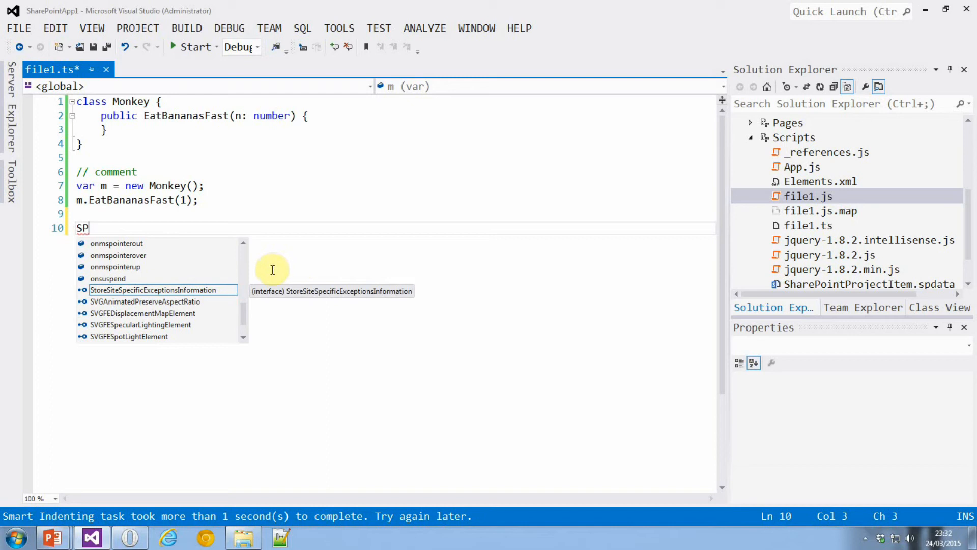
mouse_move(329, 296)
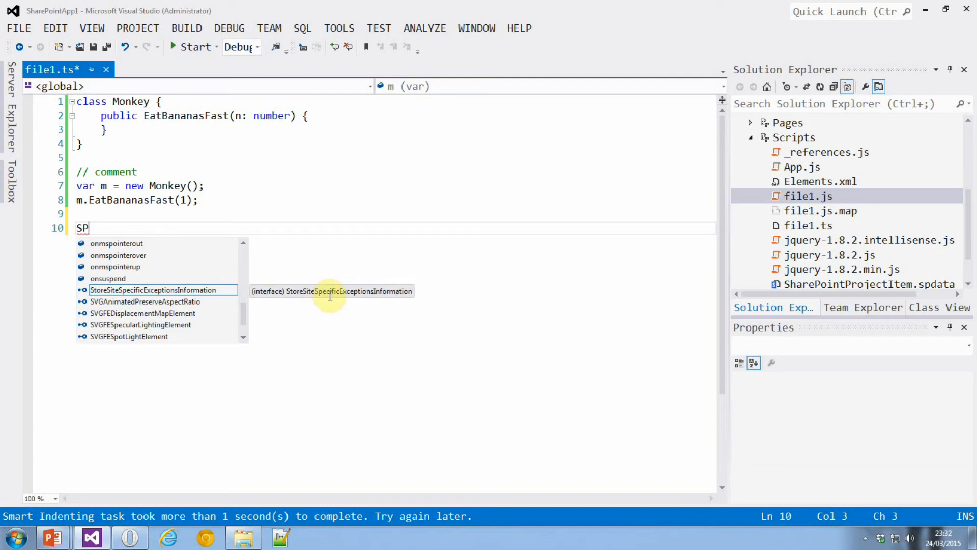
mouse_move(357, 260)
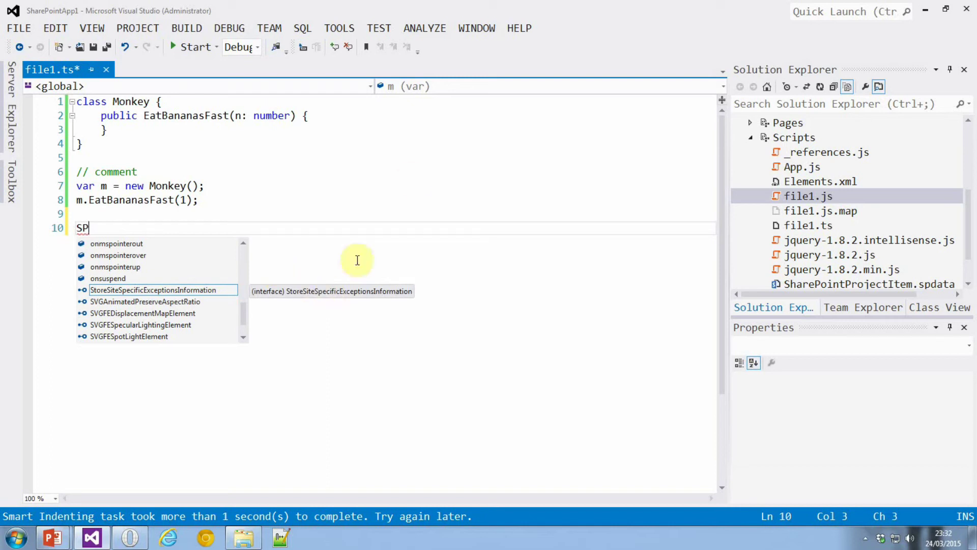
mouse_move(413, 178)
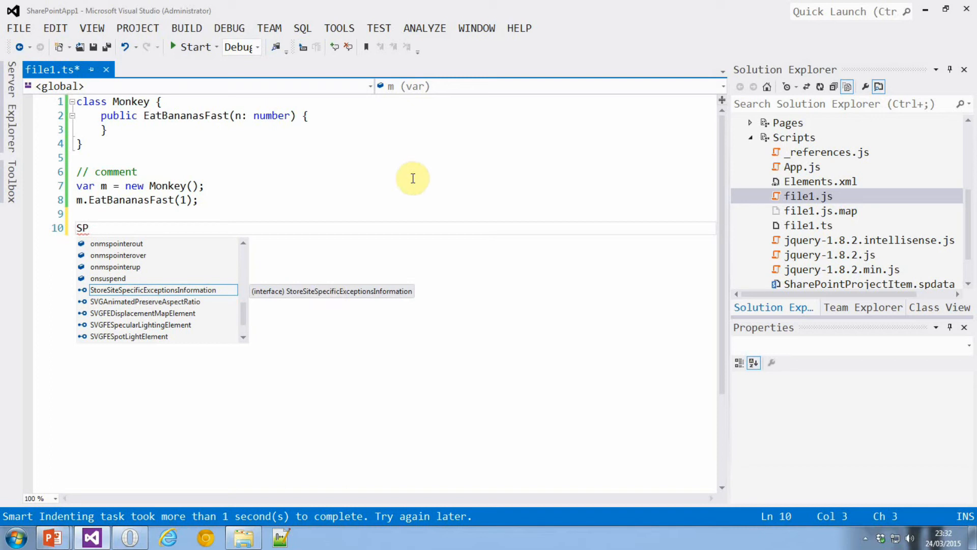
Step: From the Tools menu, open Manage NuGet Packages for Solution
click(338, 28)
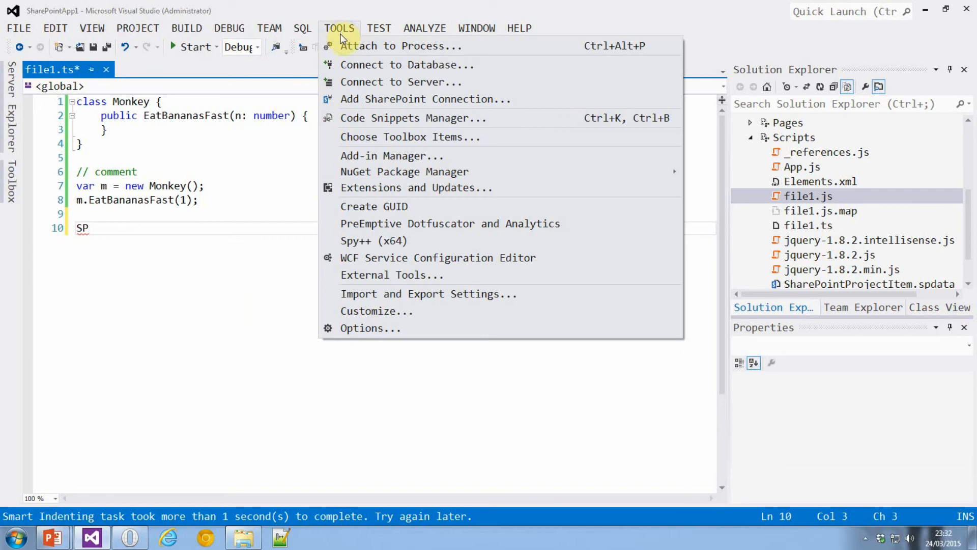
mouse_move(405, 172)
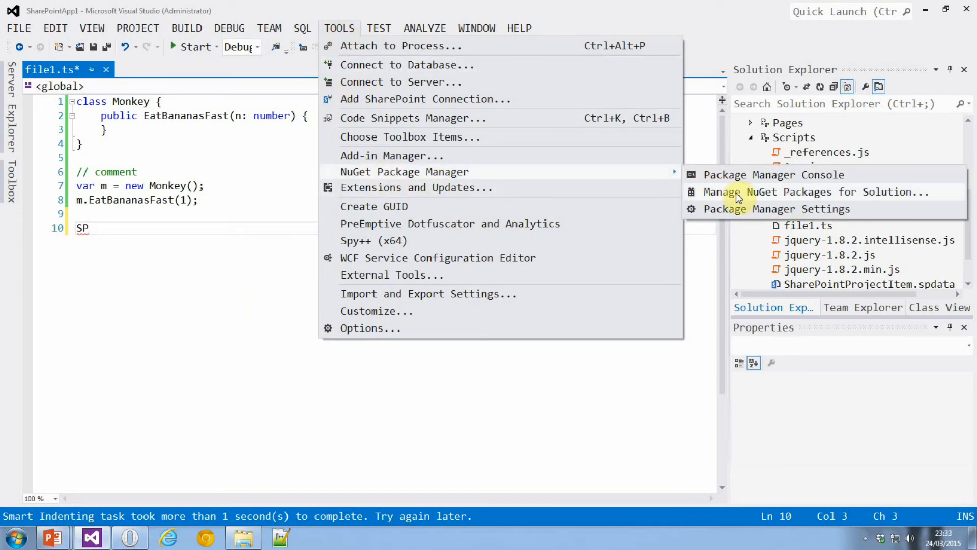
click(817, 192)
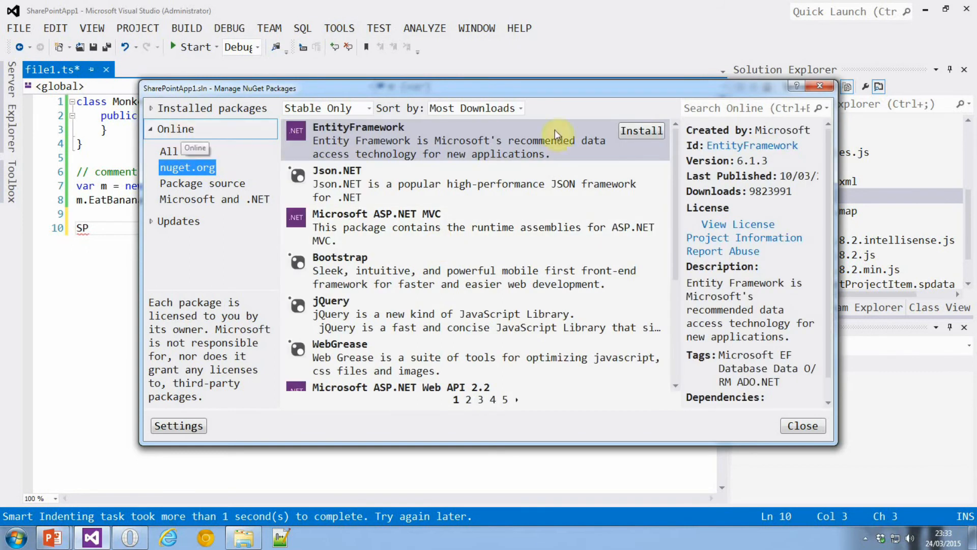
Step: Search the online gallery for 'sha' and install sharepoint.TypeScript.DefinitelyTyped
click(748, 107)
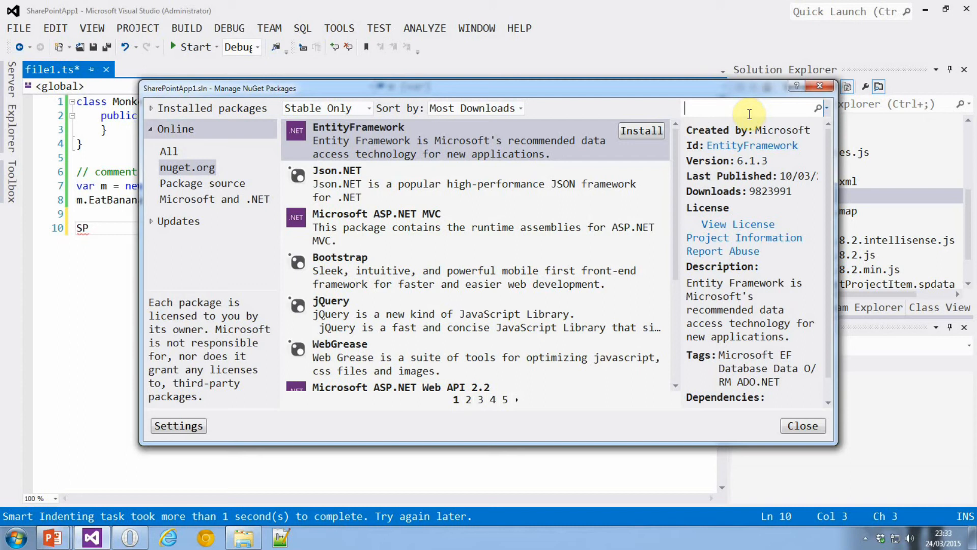
text(sha)
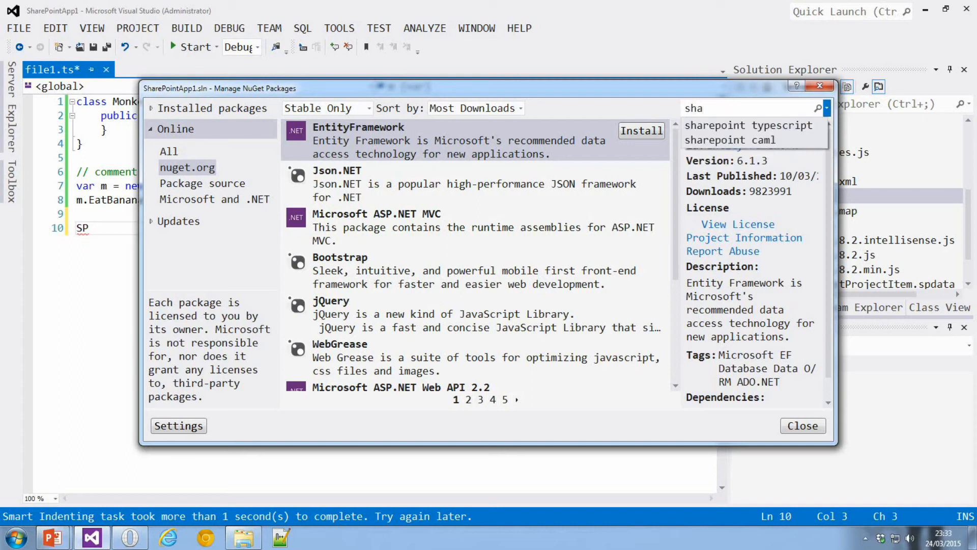
click(749, 125)
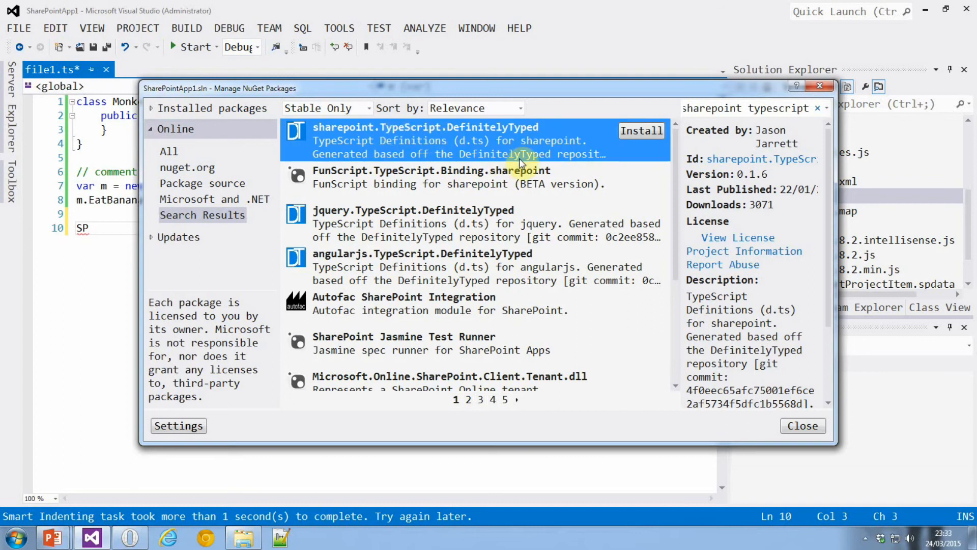
mouse_move(341, 137)
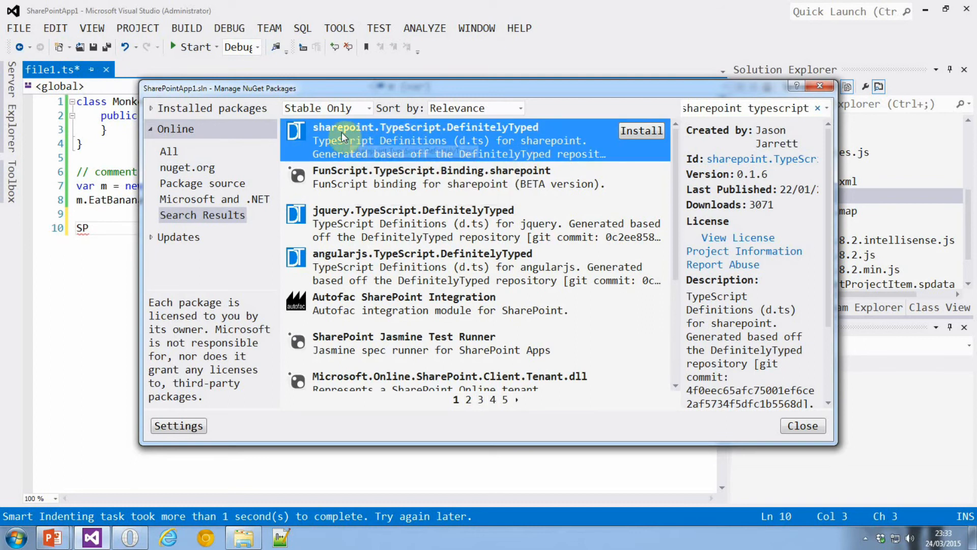
mouse_move(480, 133)
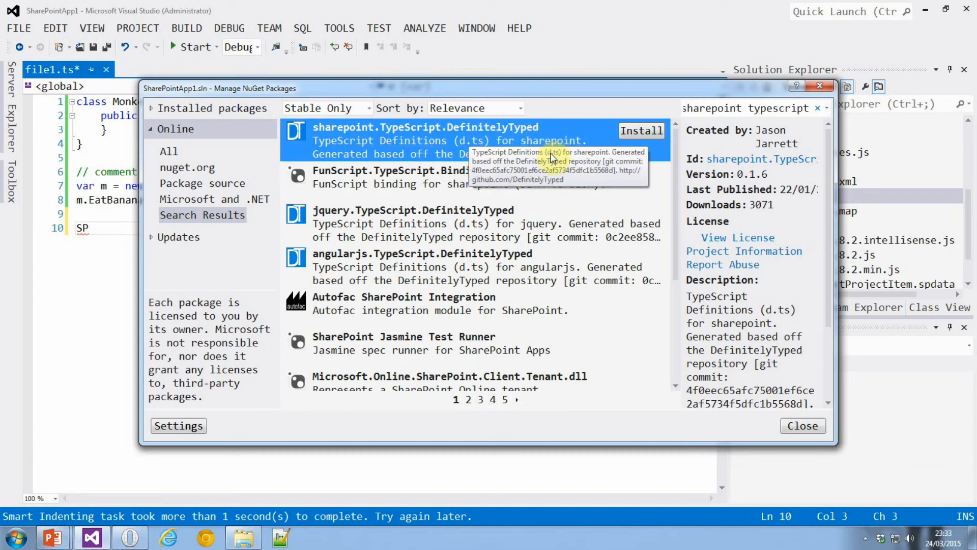
mouse_move(561, 236)
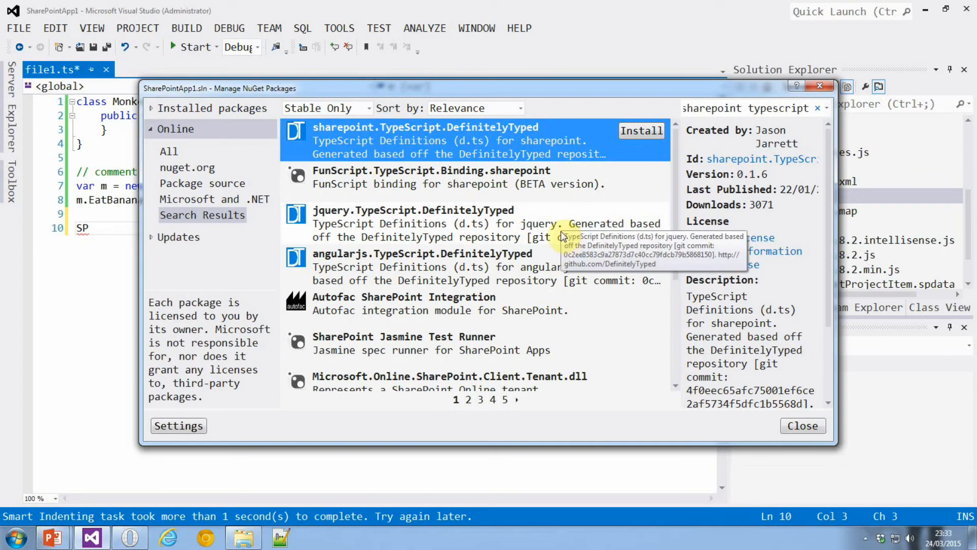
mouse_move(560, 223)
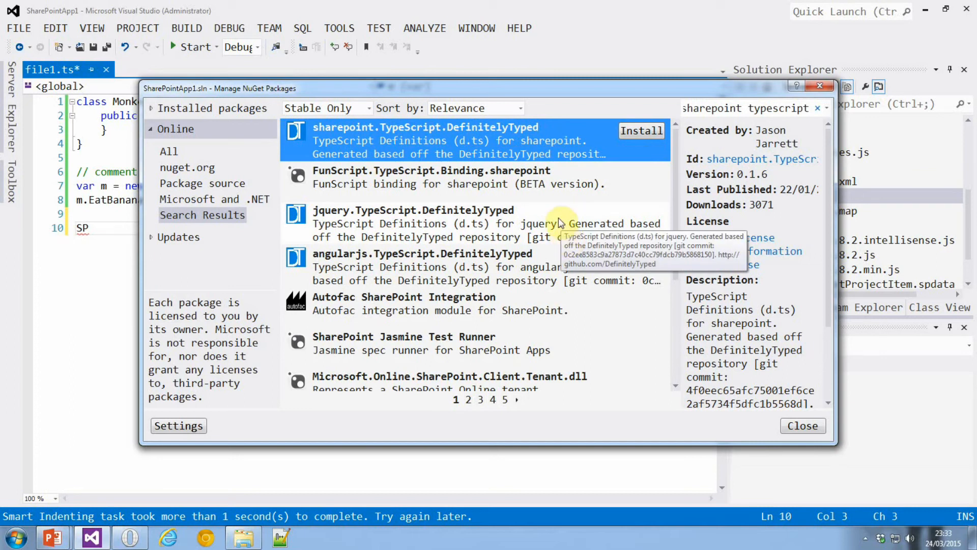
click(641, 130)
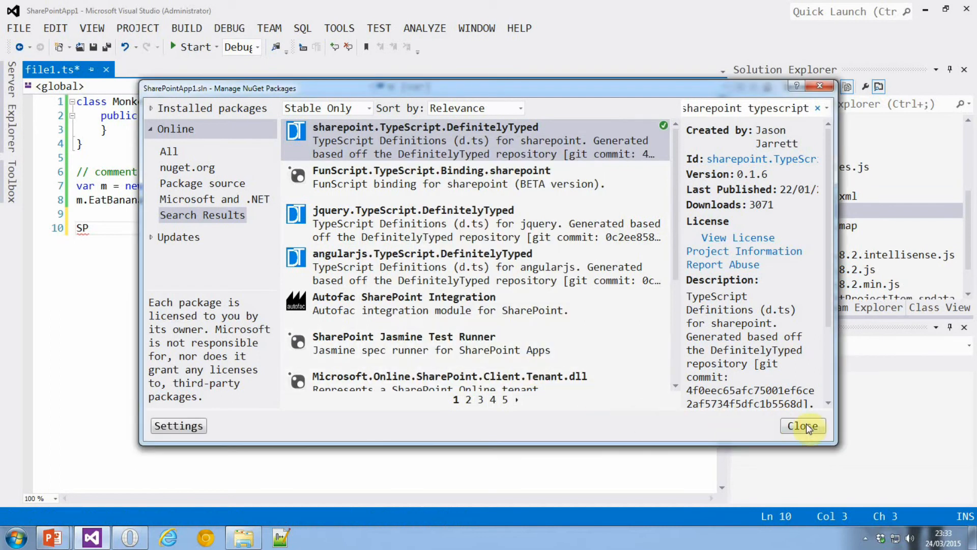
Step: Close the package manager and expand Scripts > typings to reveal the SharePoint definitions
click(803, 426)
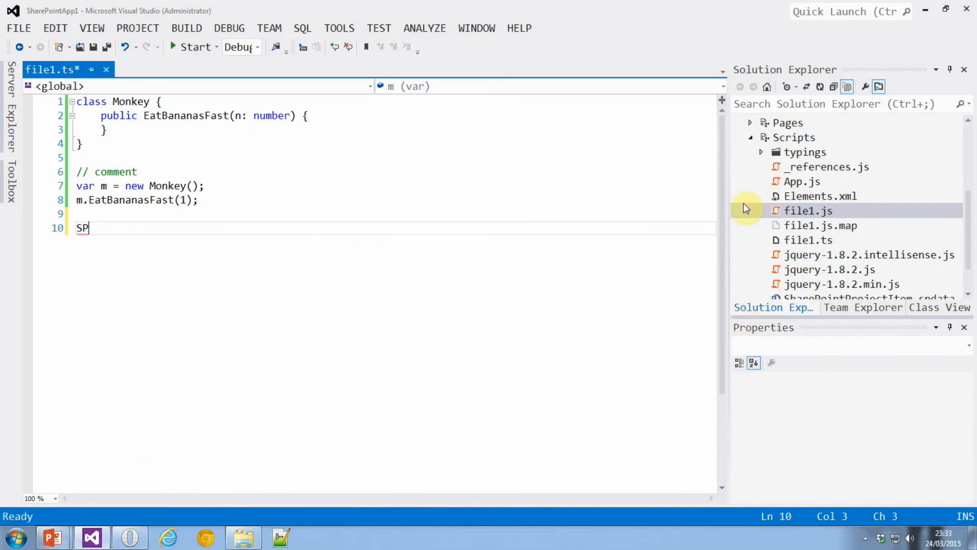
click(805, 152)
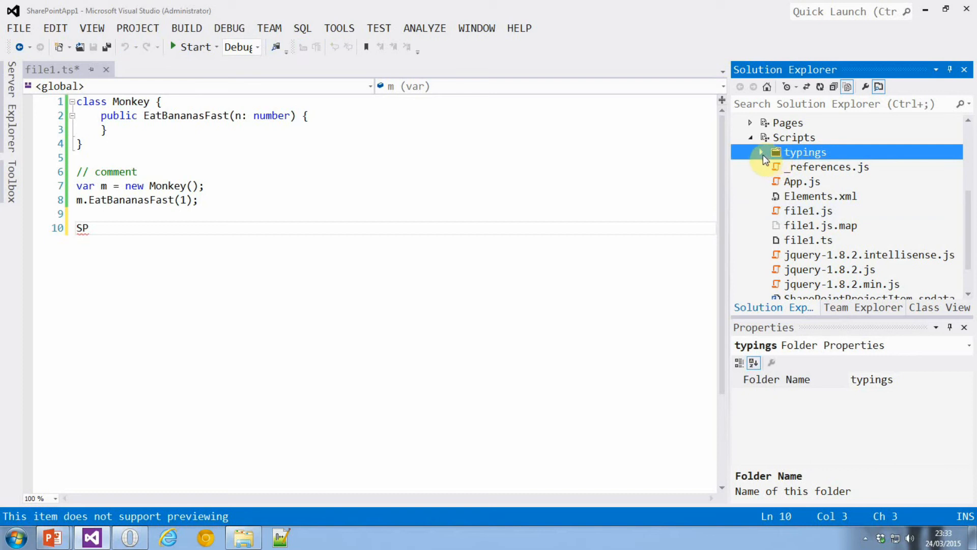
click(762, 152)
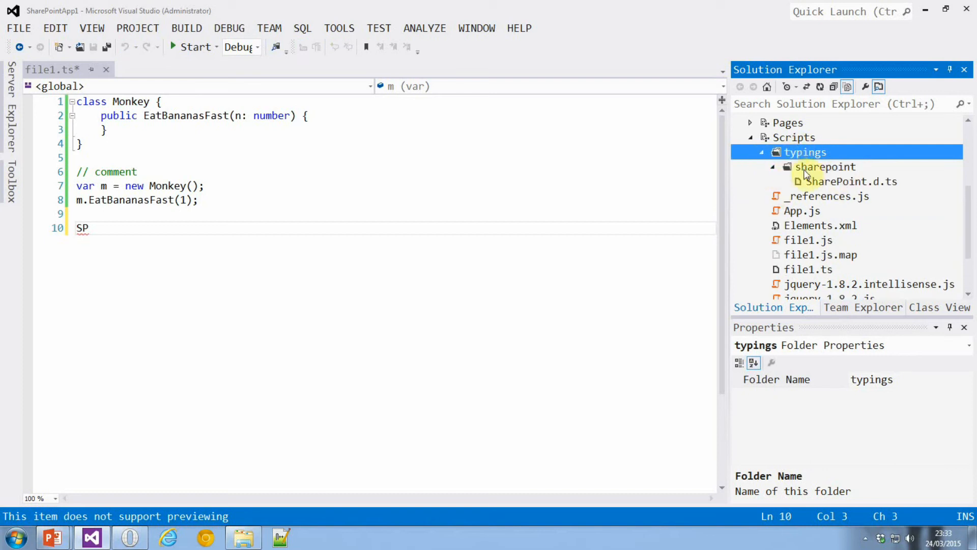
mouse_move(838, 189)
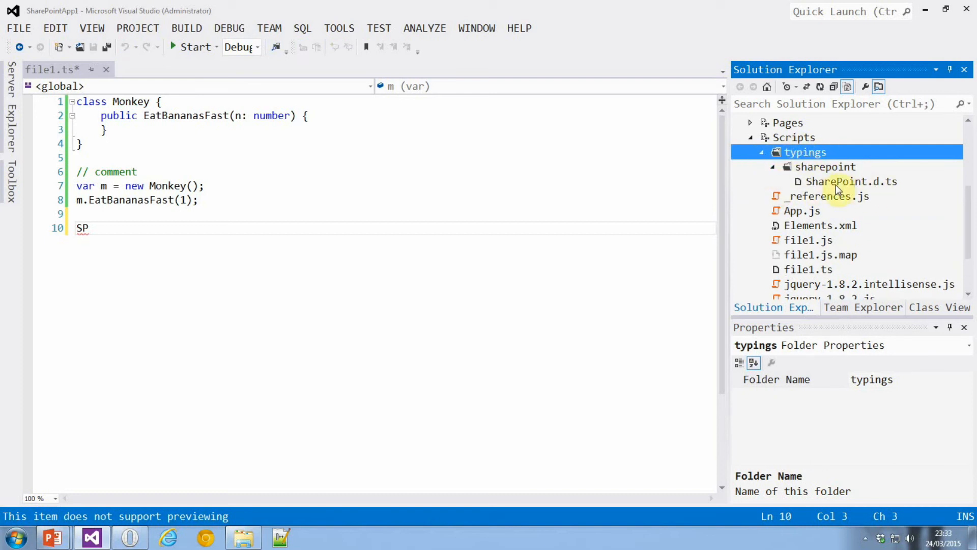
Step: Open SharePoint.d.ts and scroll through modules like Sys, BrowserStorage and CSSUtil
double_click(852, 182)
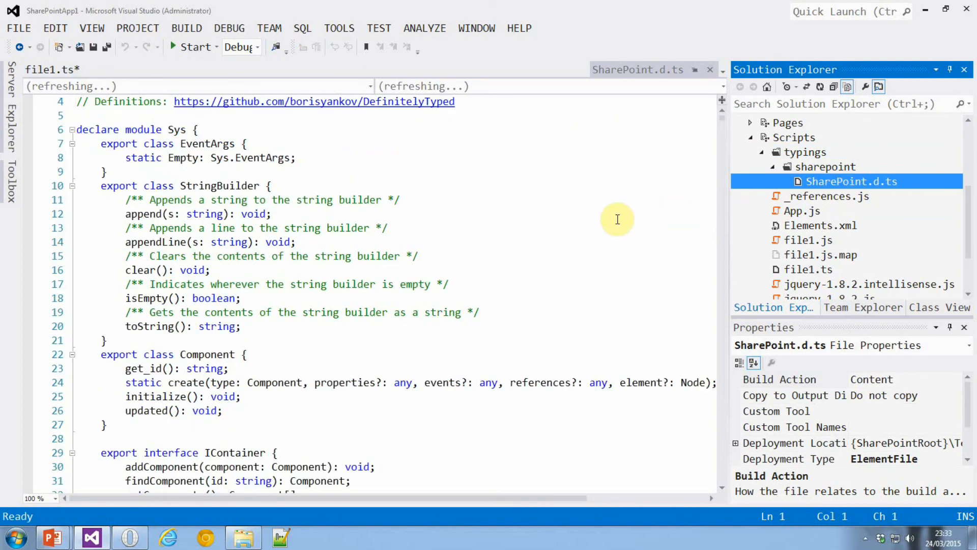
click(419, 214)
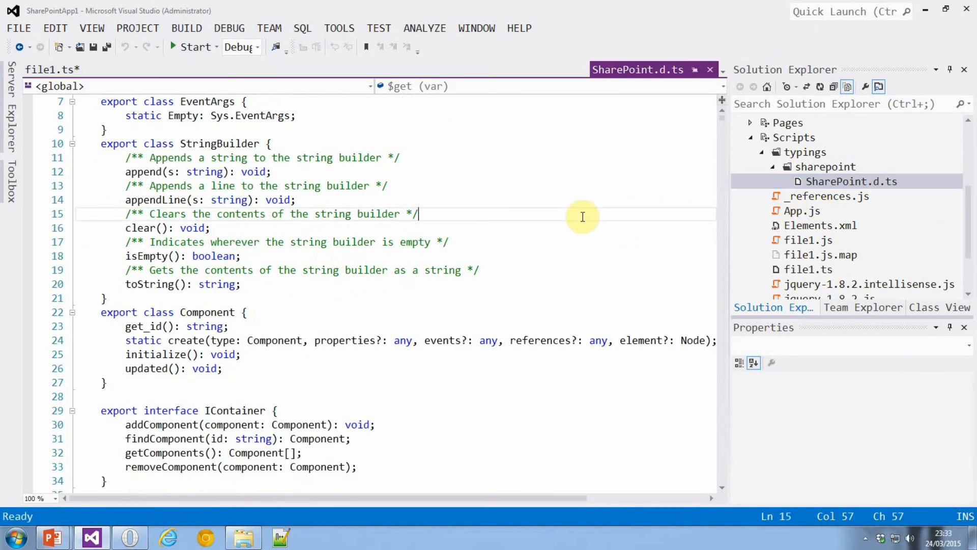
scroll(down, 3)
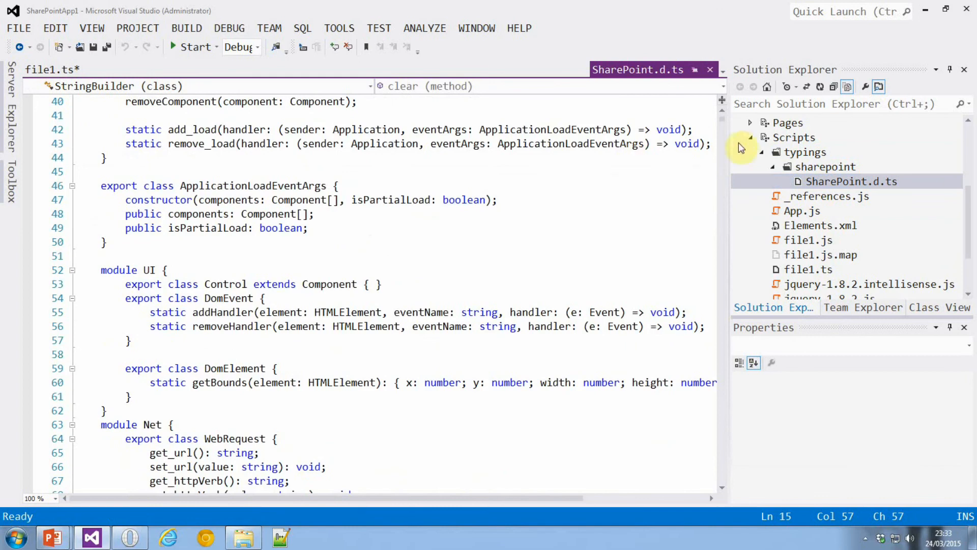
scroll(up, 3)
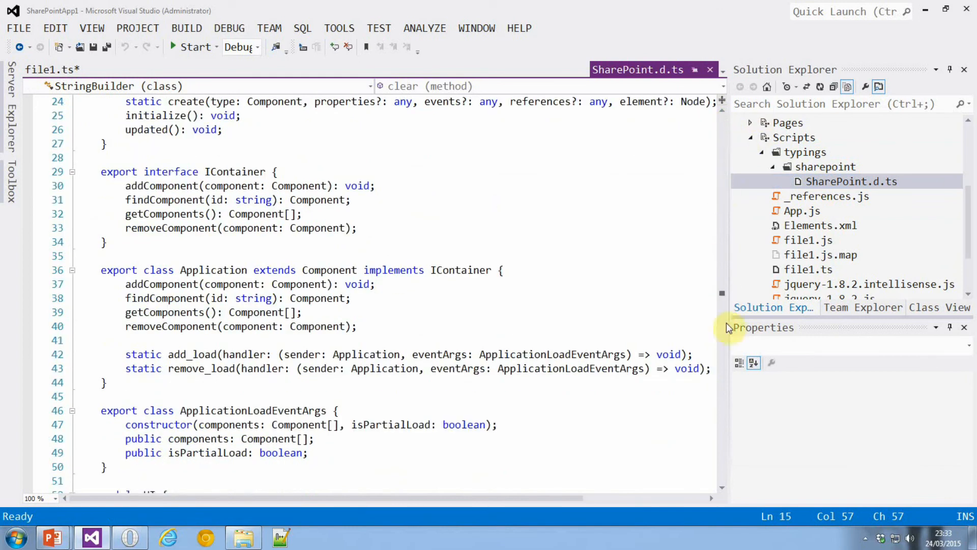
scroll(down, 3)
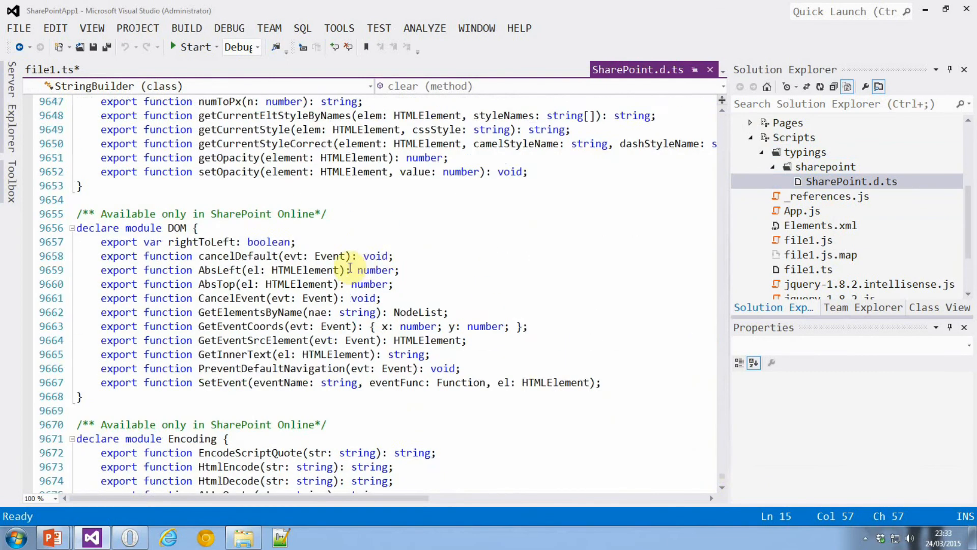
scroll(up, 3)
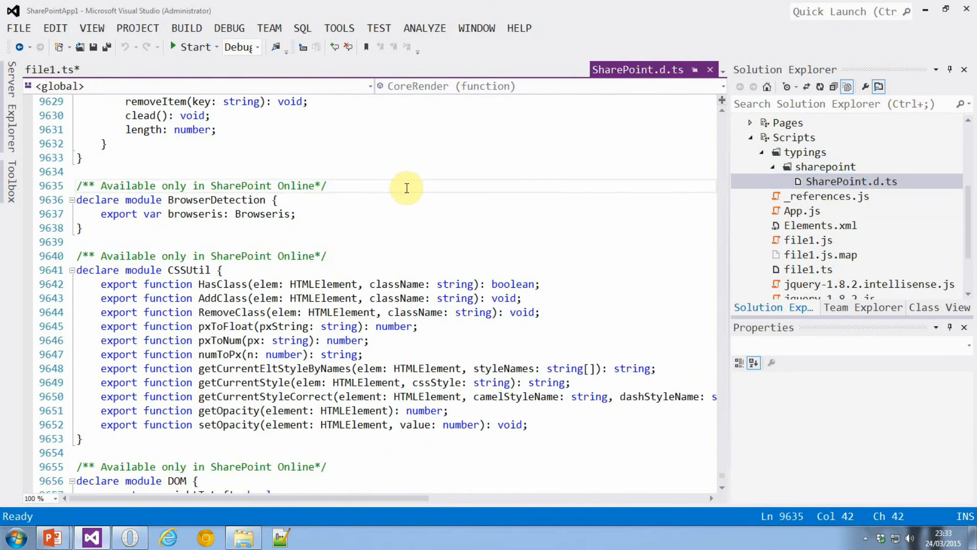
scroll(up, 3)
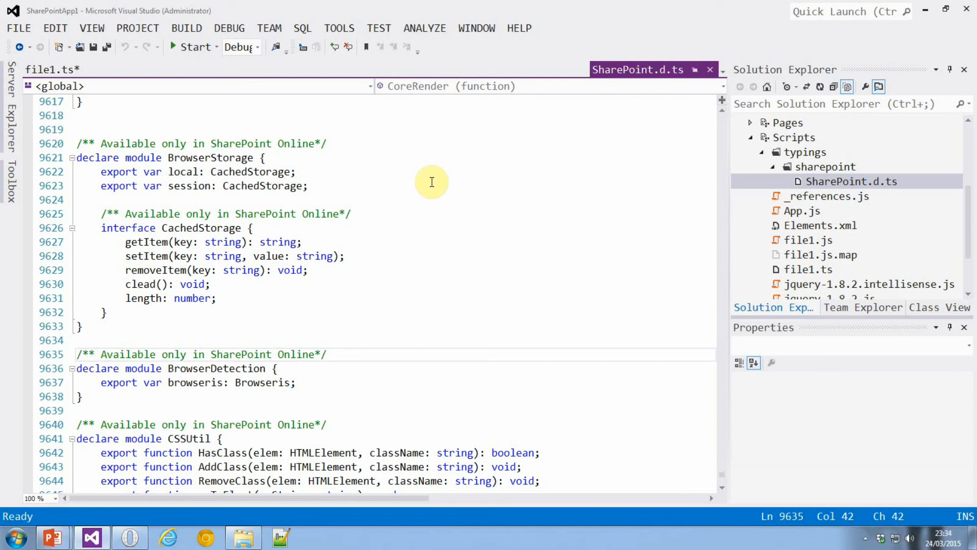
click(327, 354)
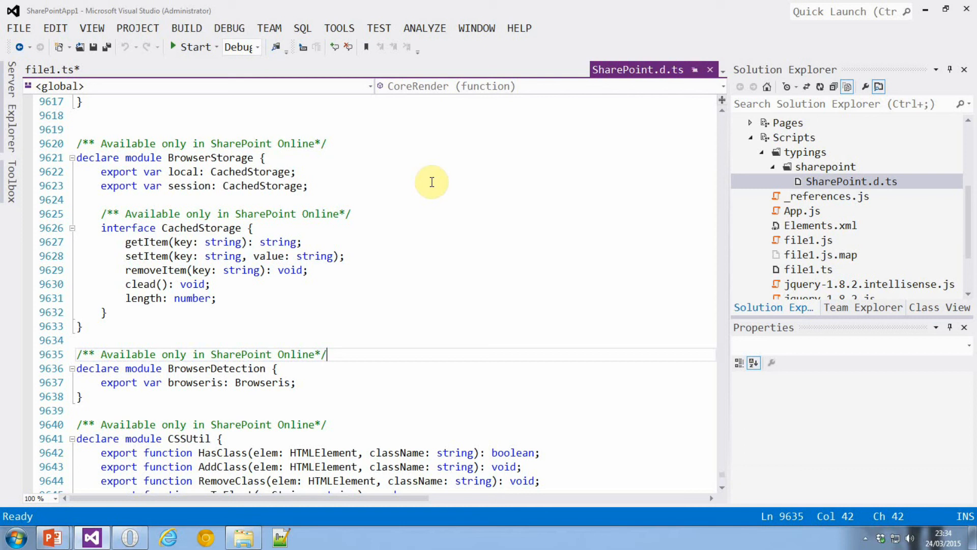
mouse_move(638, 69)
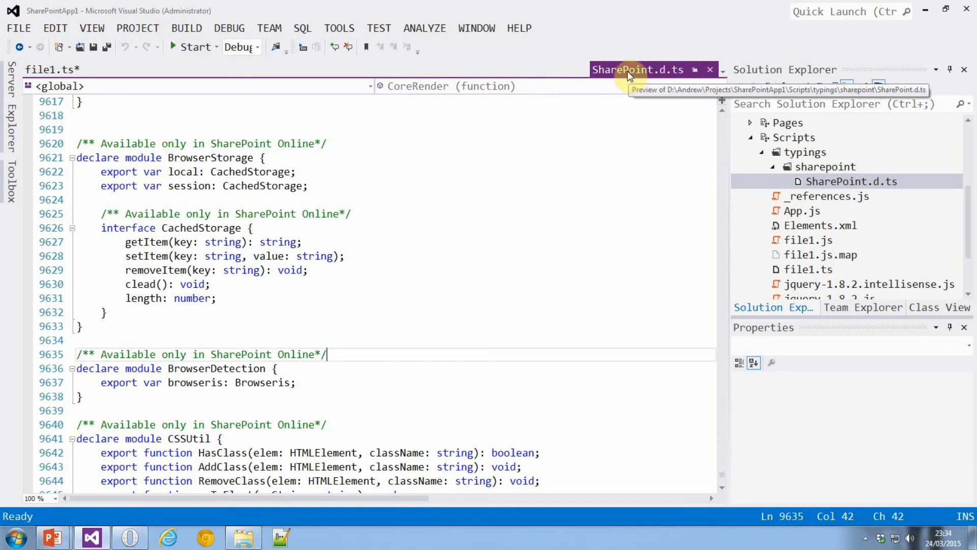
Step: Close SharePoint.d.ts and open _references.js to view its script reference lines
click(50, 69)
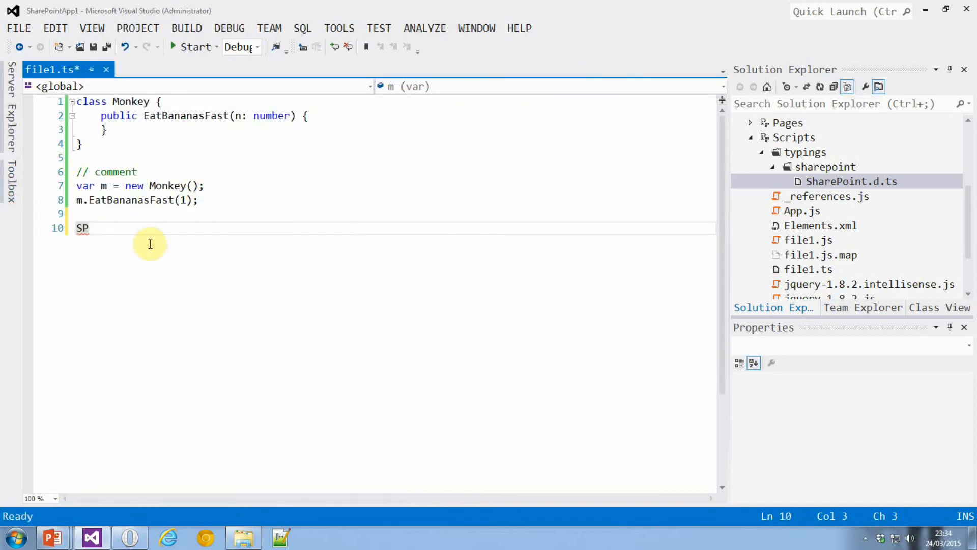
mouse_move(797, 240)
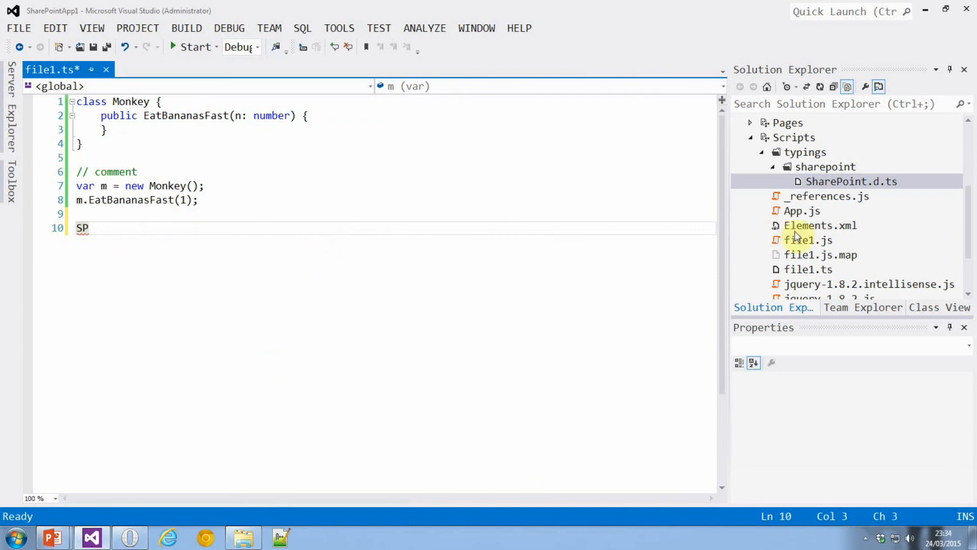
mouse_move(819, 200)
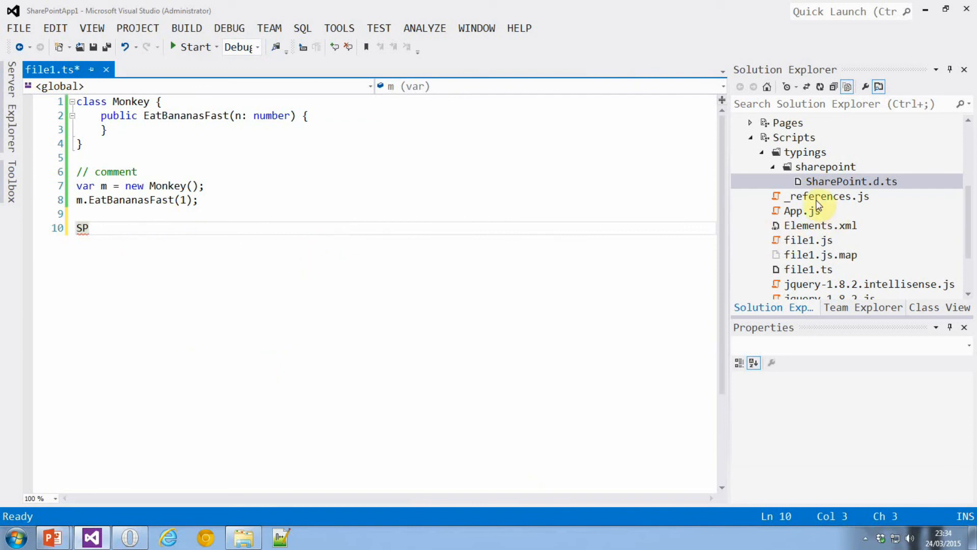
mouse_move(305, 254)
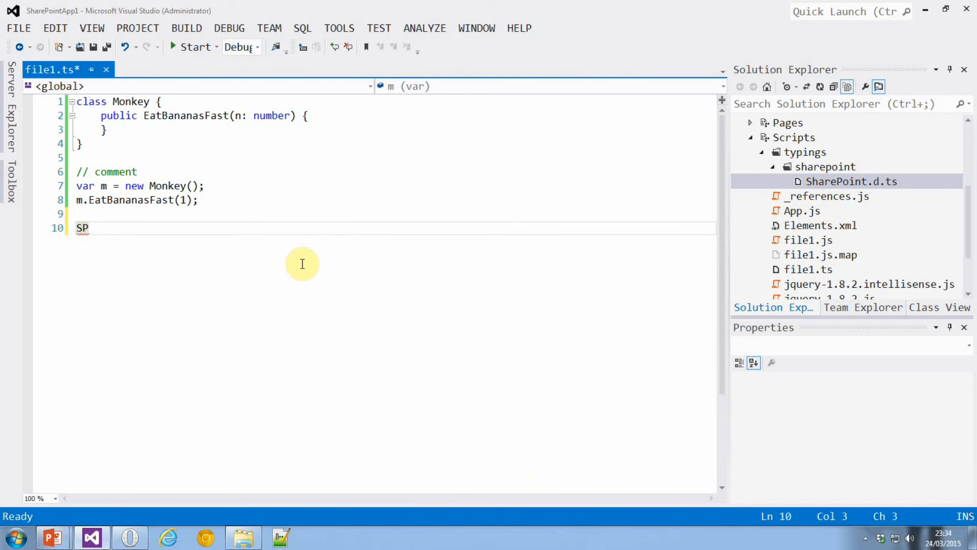
mouse_move(797, 203)
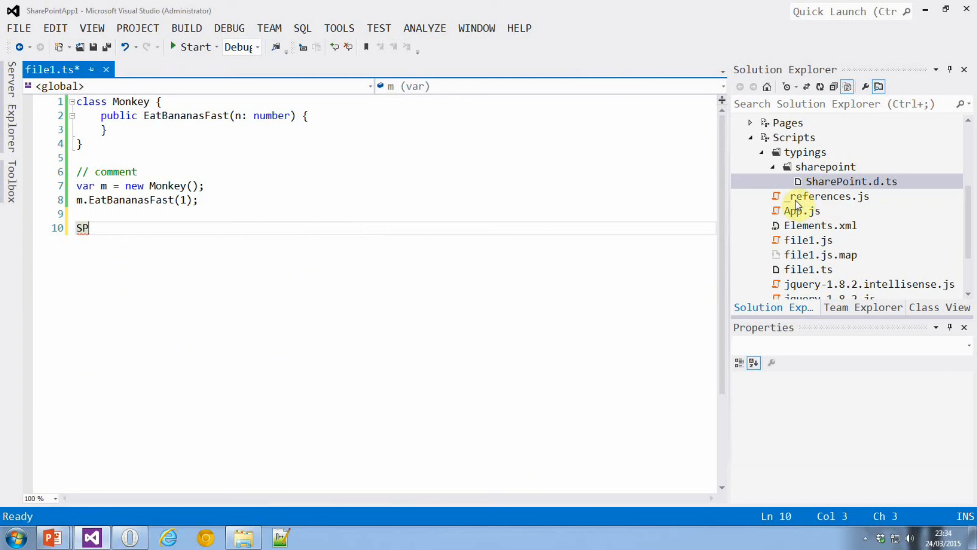
double_click(827, 196)
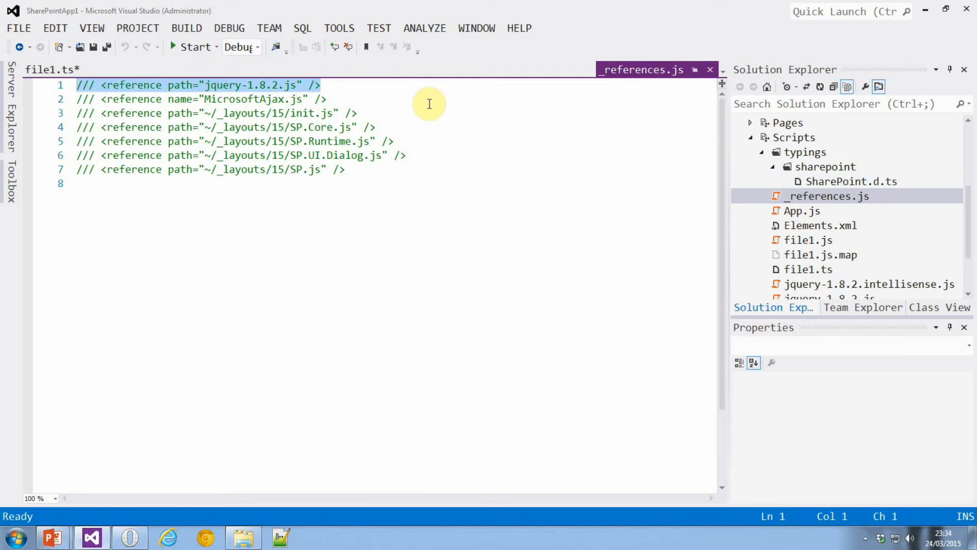
Step: Add a reference to typings/sharepoint/sharepoint.d.ts at the top of file1.ts
click(52, 69)
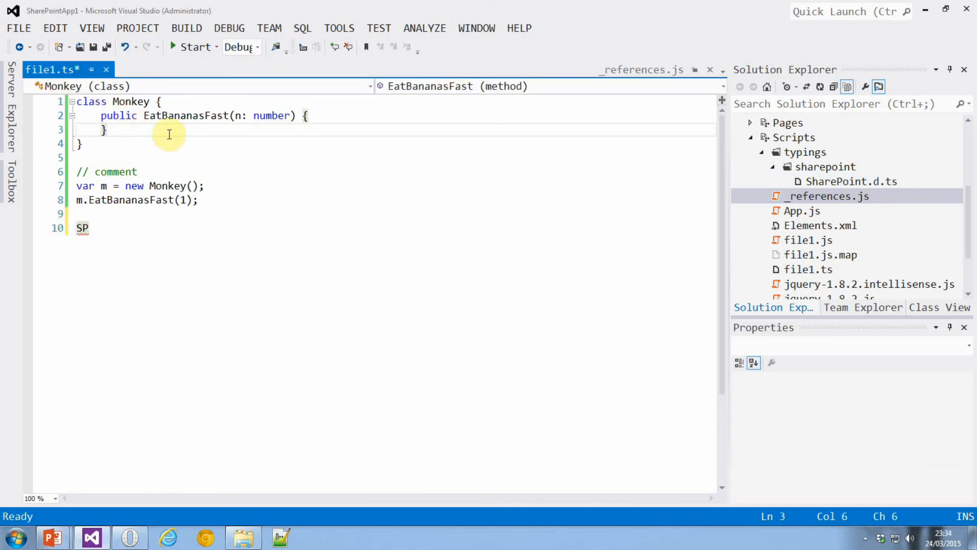
text(/// <reference path="jquery-1.8.2.js" />)
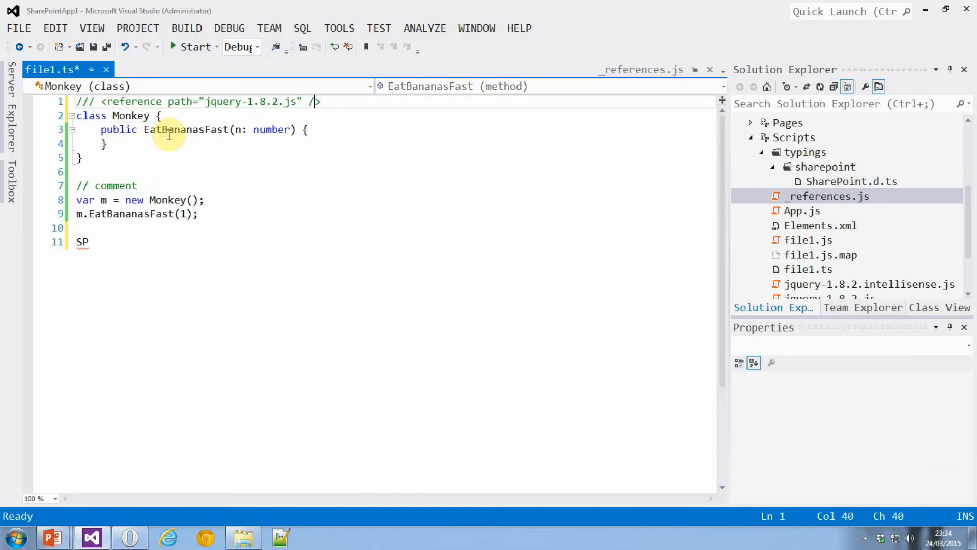
click(275, 102)
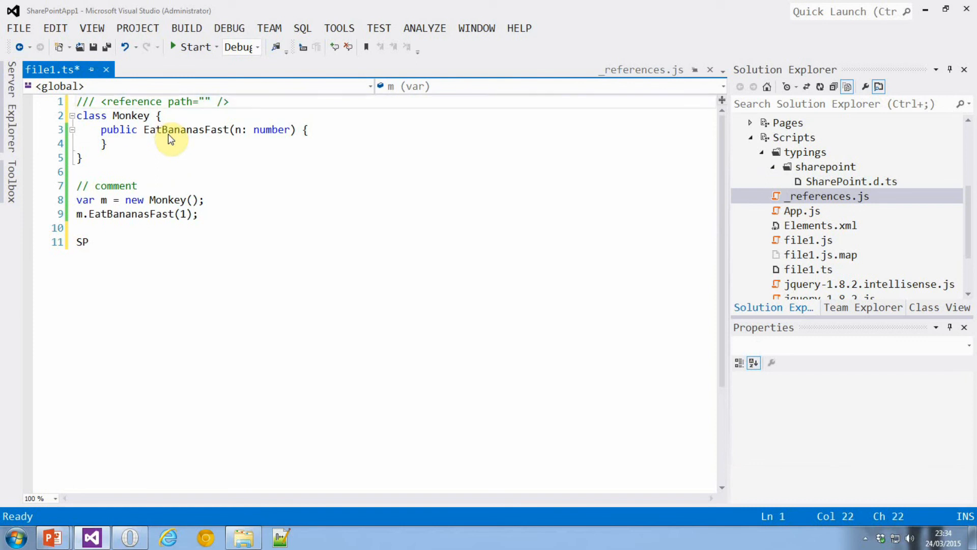
text(typ)
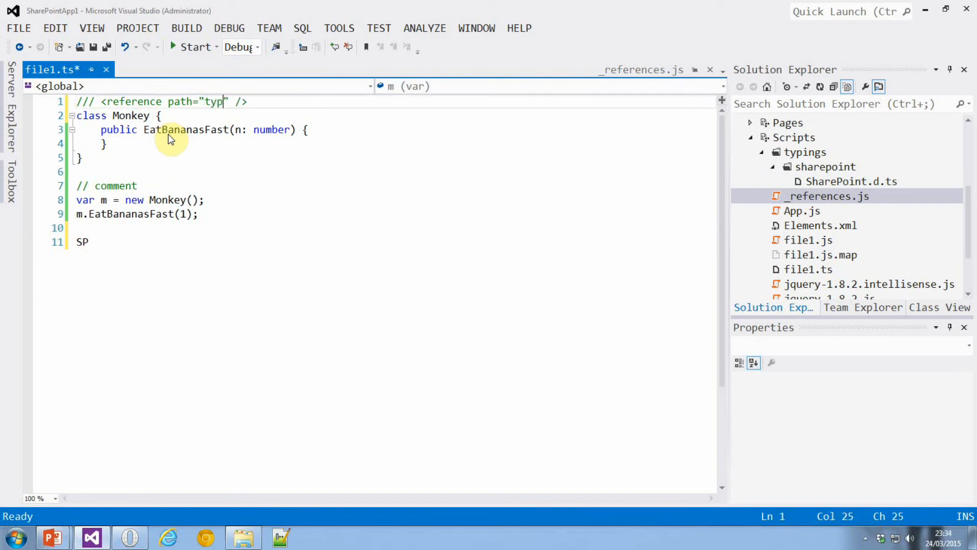
text(ings/)
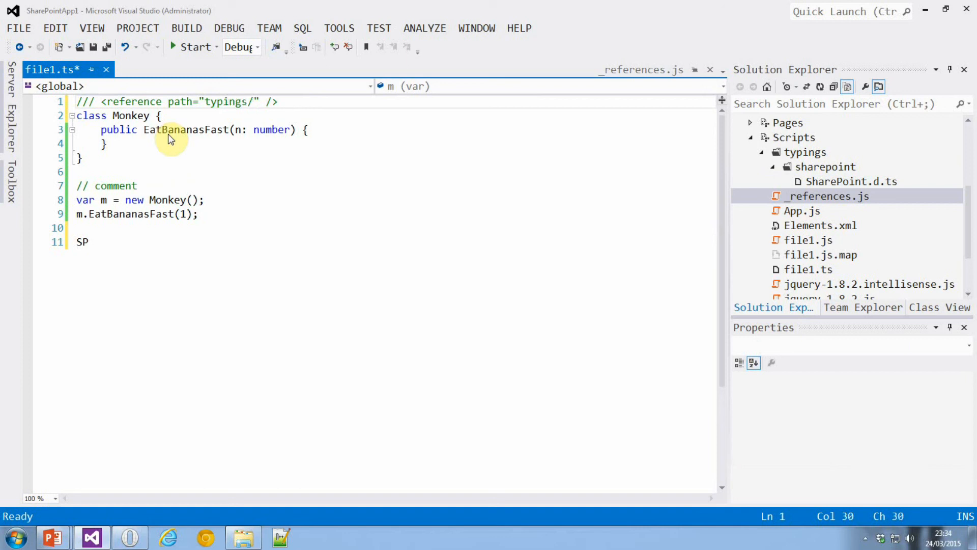
text(sharepoint)
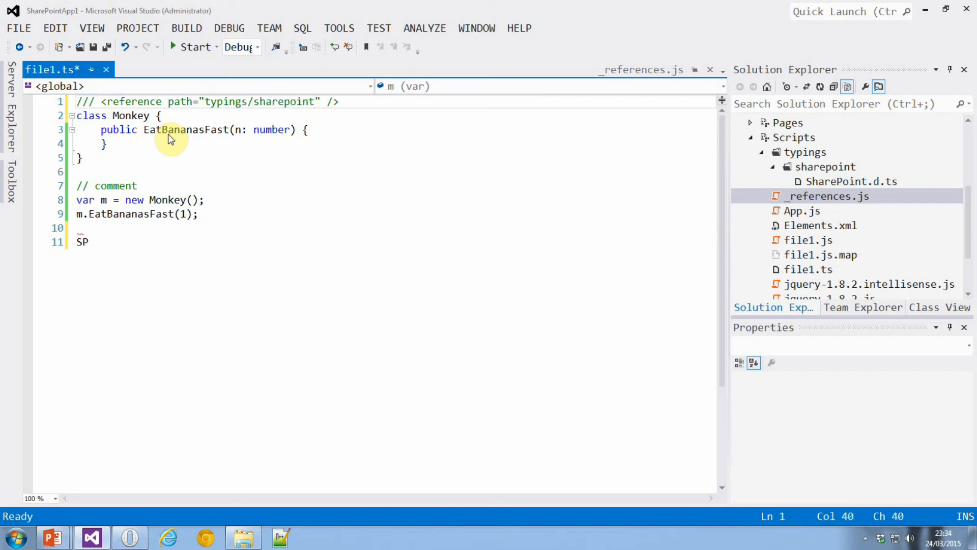
text(/sharepoint.d.ts)
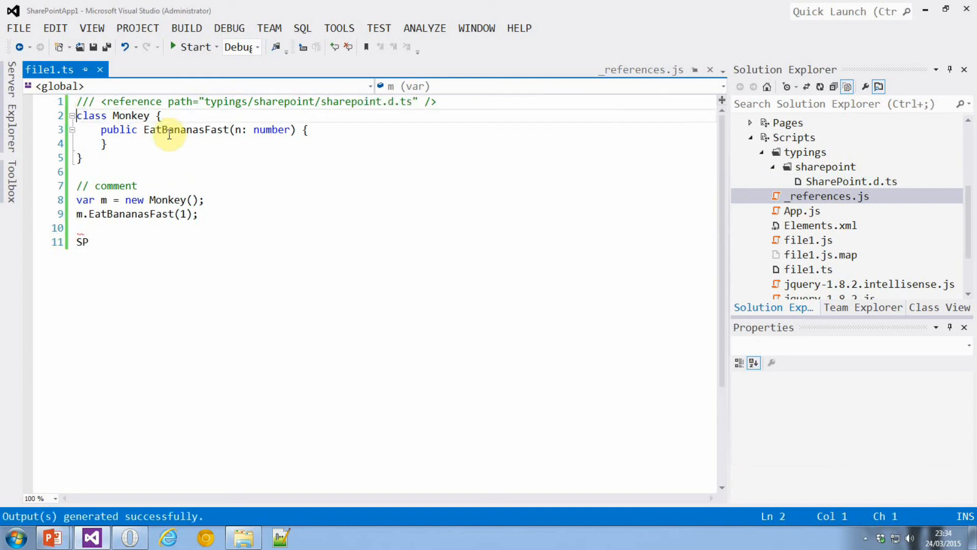
Step: On line 11, type SP.ClientContext.get_current(). using IntelliSense suggestions
text(.)
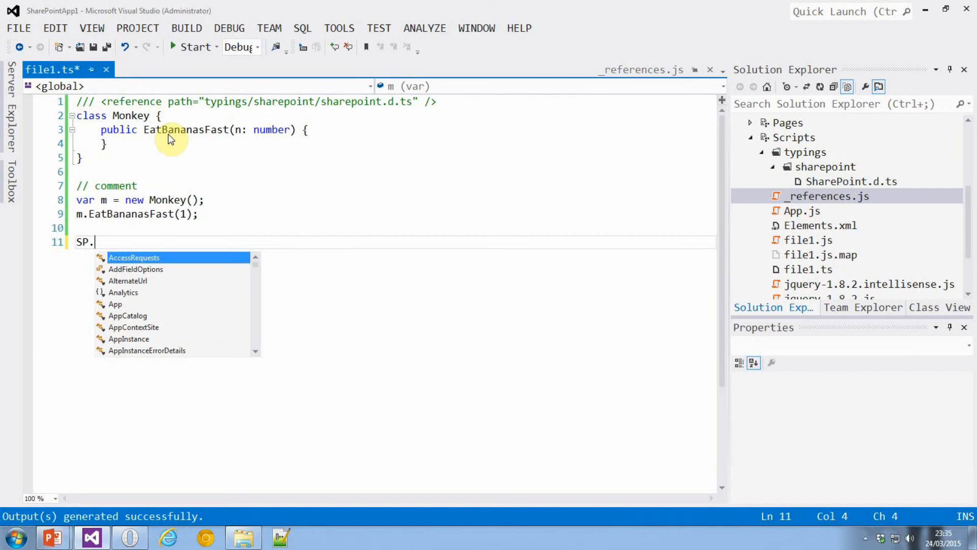
text(ClientContext)
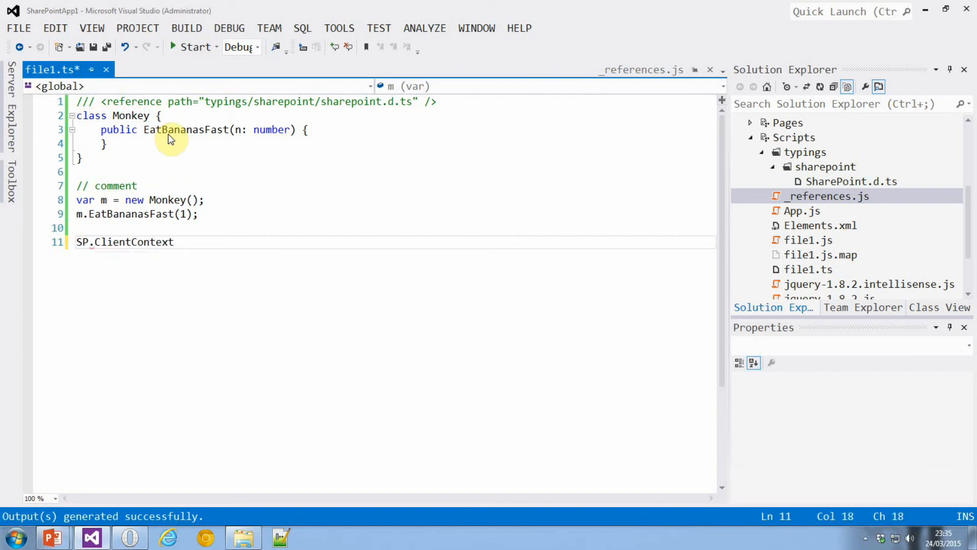
text(.get_current())
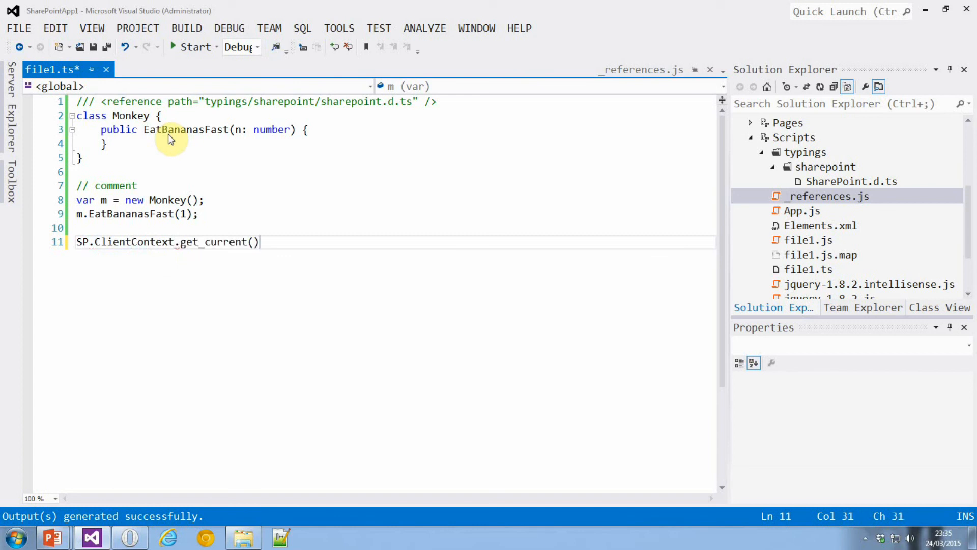
text(.)
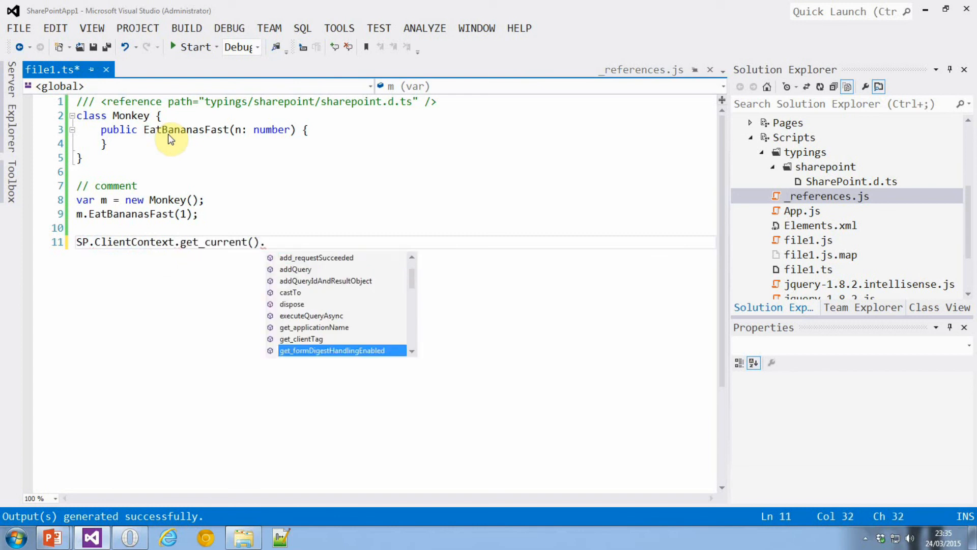